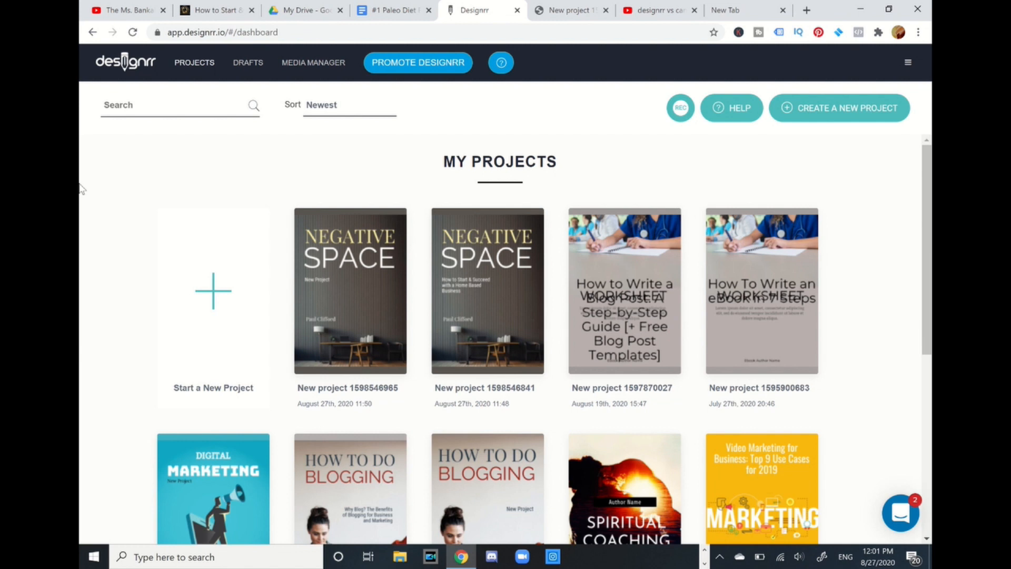
pyautogui.moveTo(608, 139)
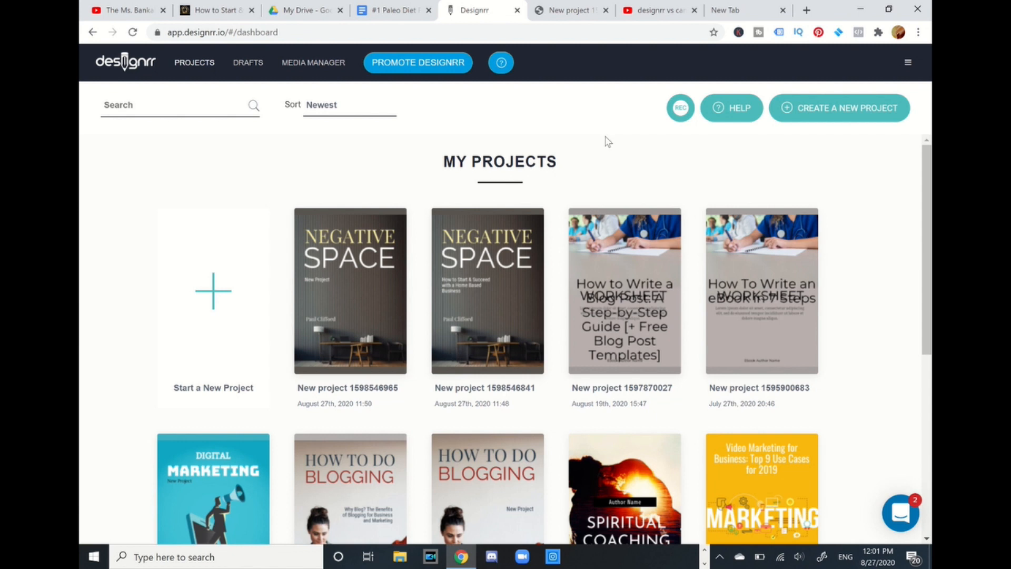
pyautogui.moveTo(478, 63)
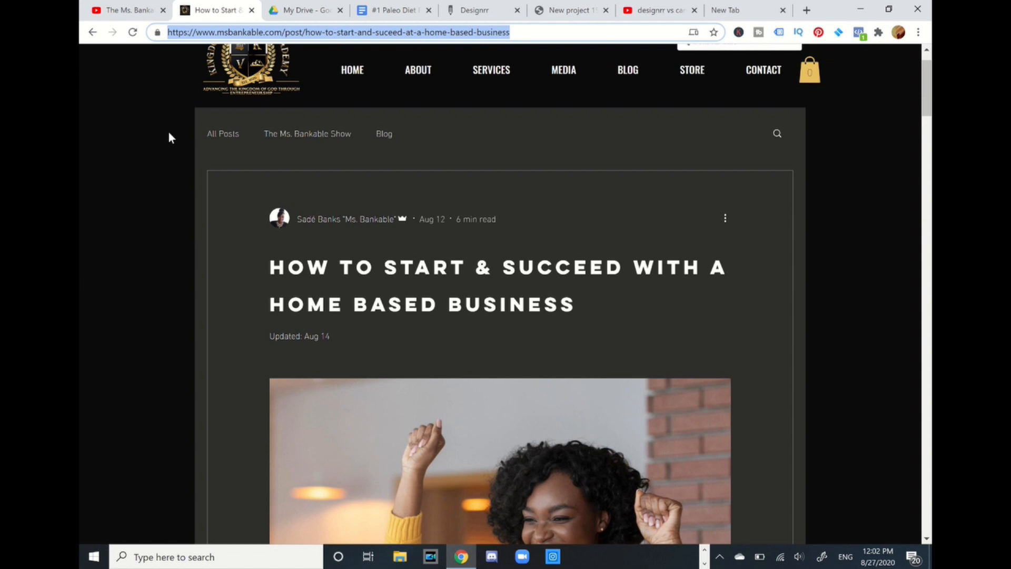
pyautogui.moveTo(169, 118)
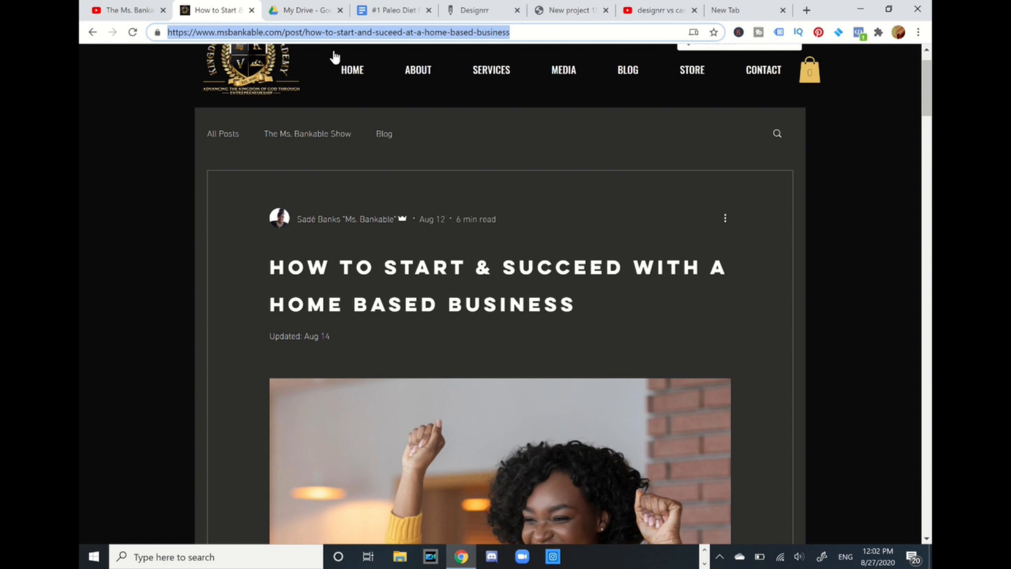
# Switch from the home-based business blog post back to the Designrr dashboard
pyautogui.click(478, 10)
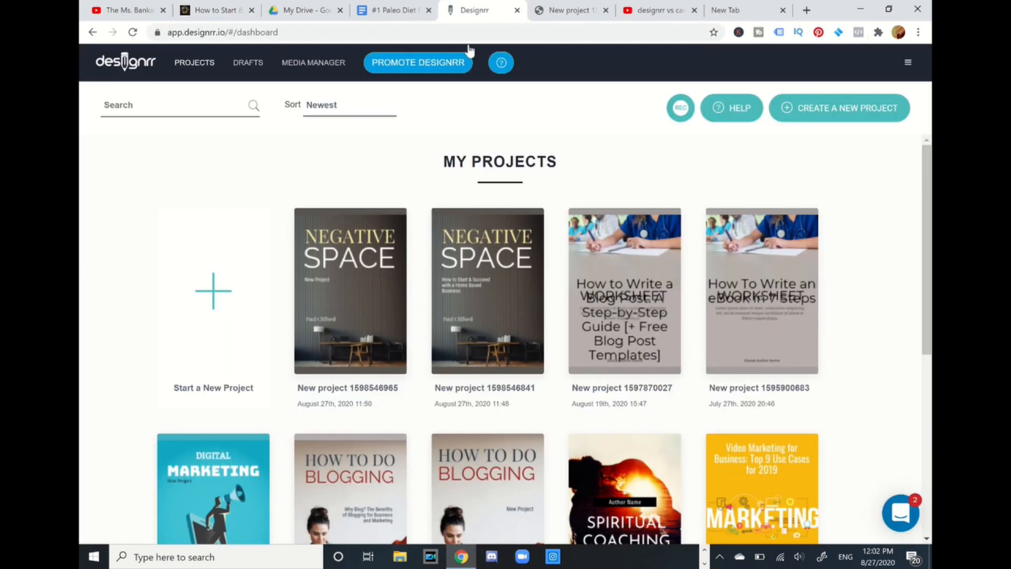
pyautogui.moveTo(312, 202)
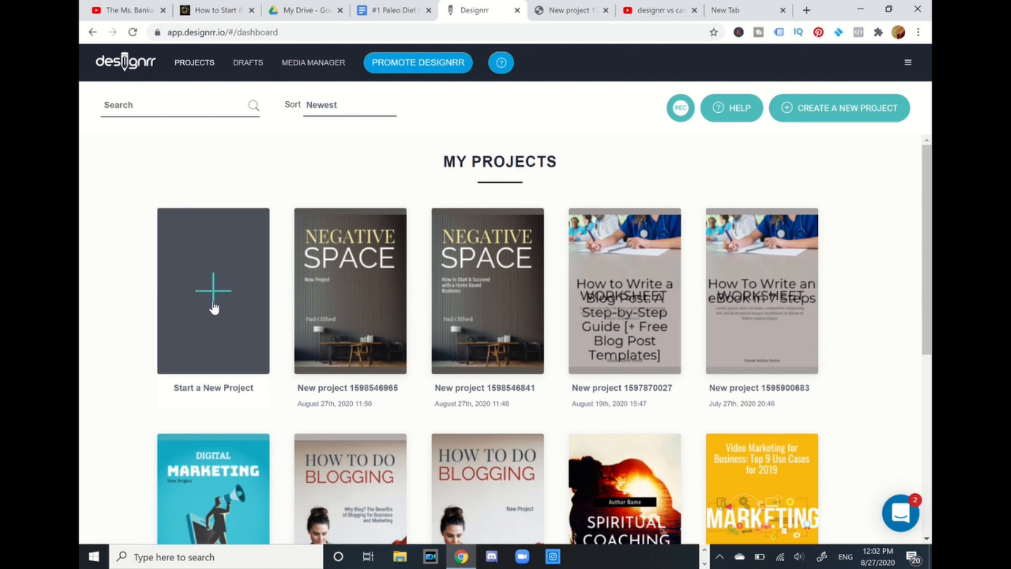
# Create a new project importing the how-to-start-and-succeed-at-a-home-based-business post by URL and fetch it
pyautogui.click(213, 293)
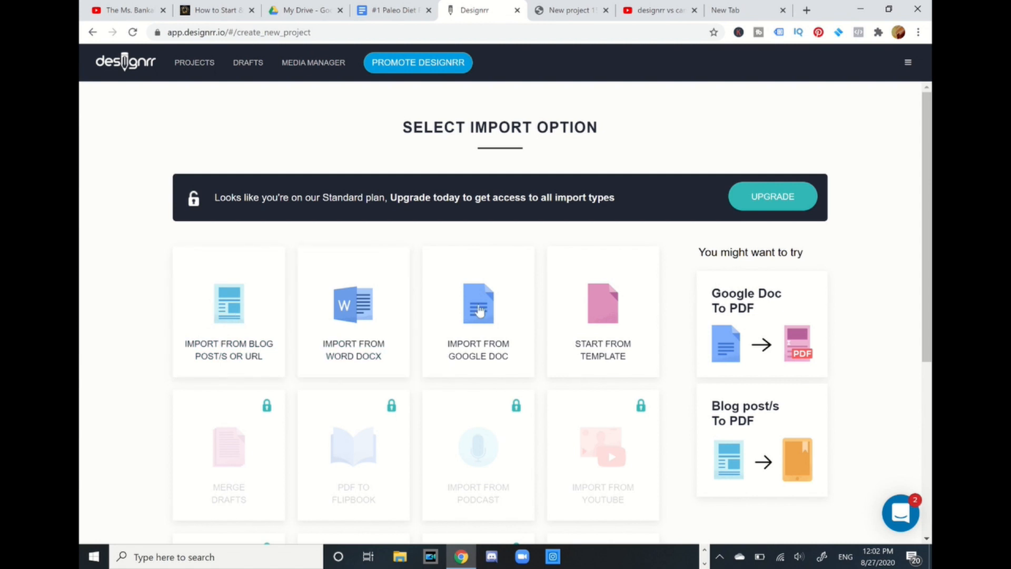
pyautogui.moveTo(268, 327)
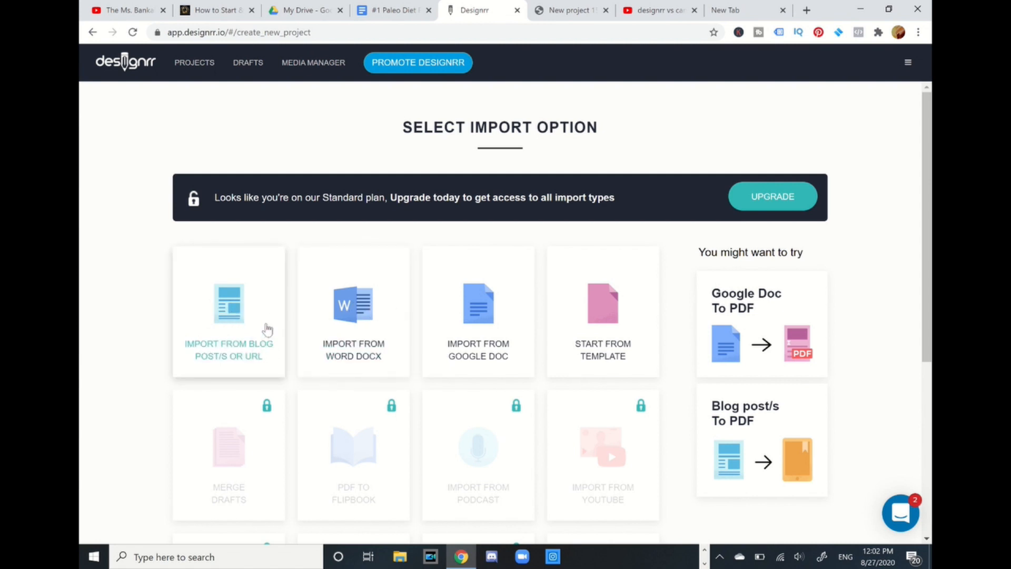
pyautogui.moveTo(262, 343)
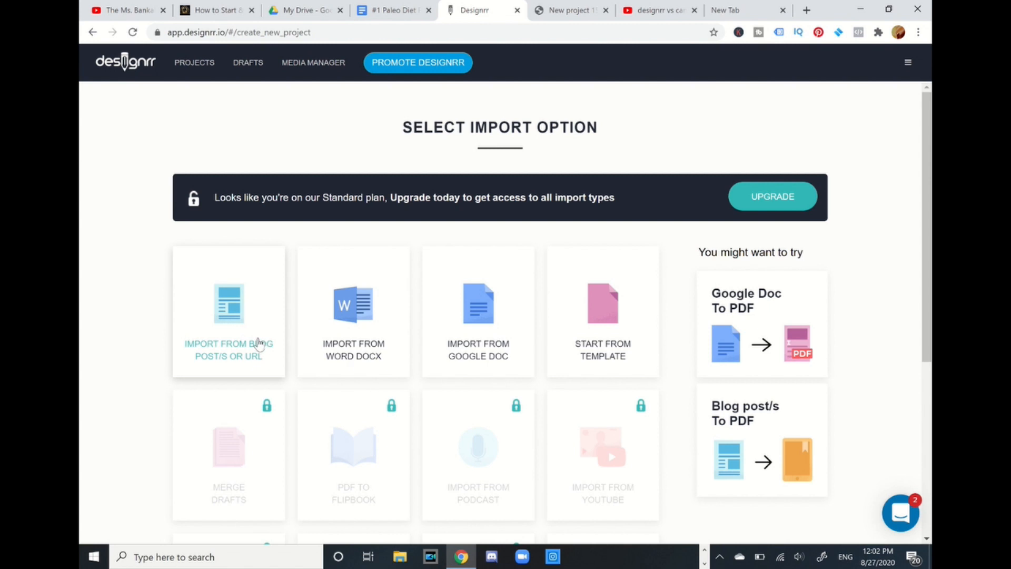
pyautogui.click(228, 310)
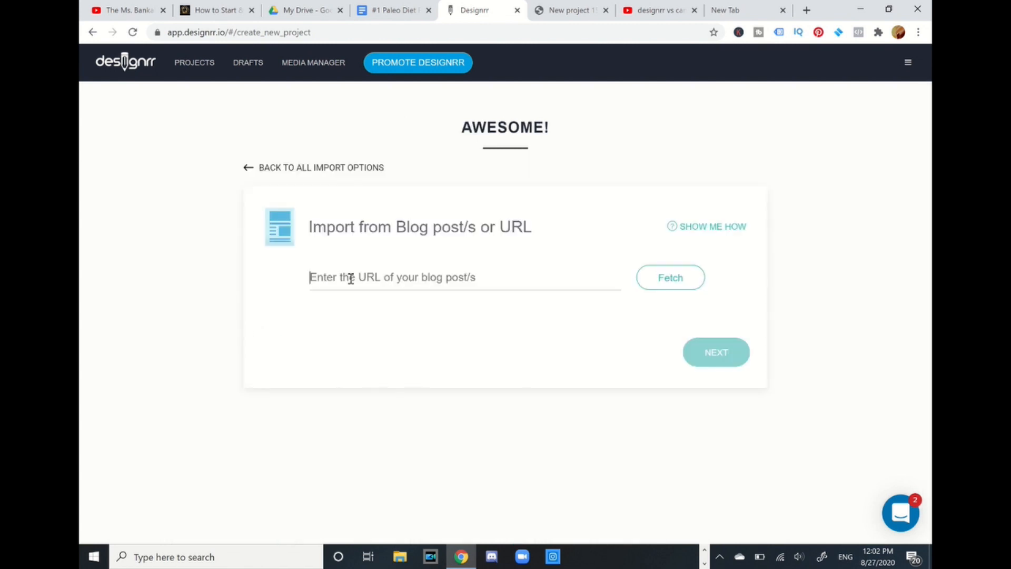
pyautogui.write('.com/post/how-to-start-and-suceed-at-a-home-based-business')
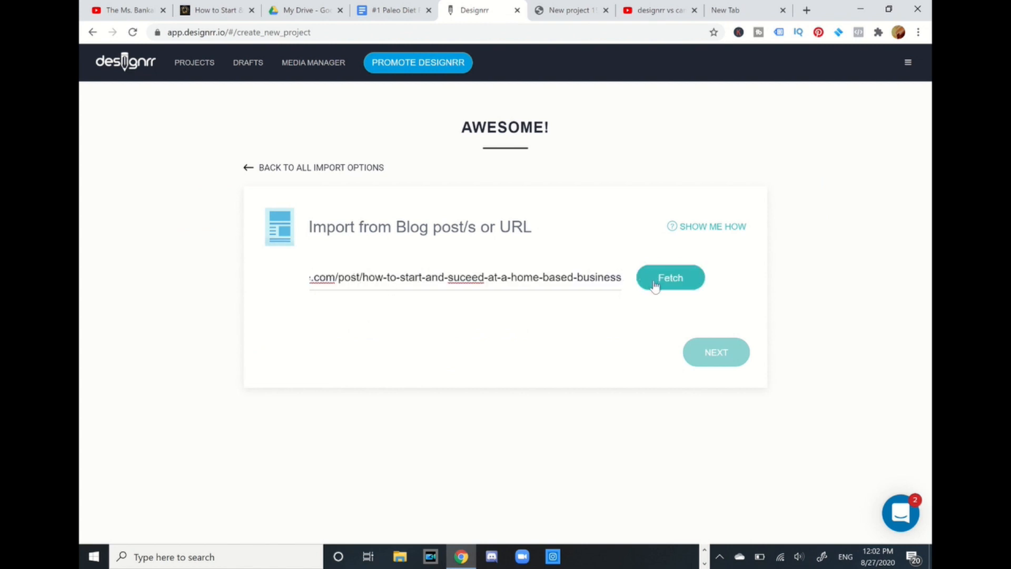
pyautogui.click(670, 277)
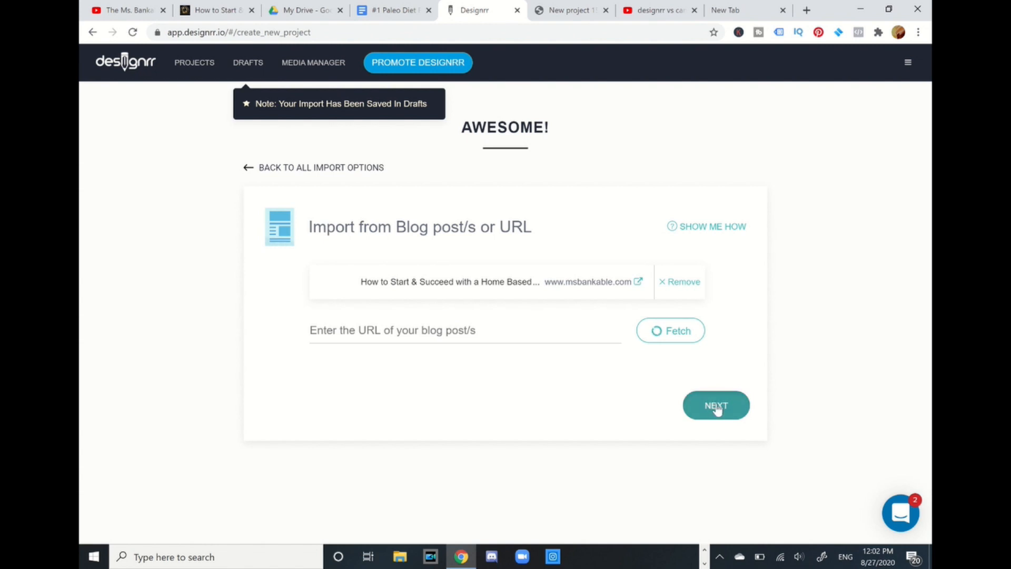
pyautogui.click(716, 404)
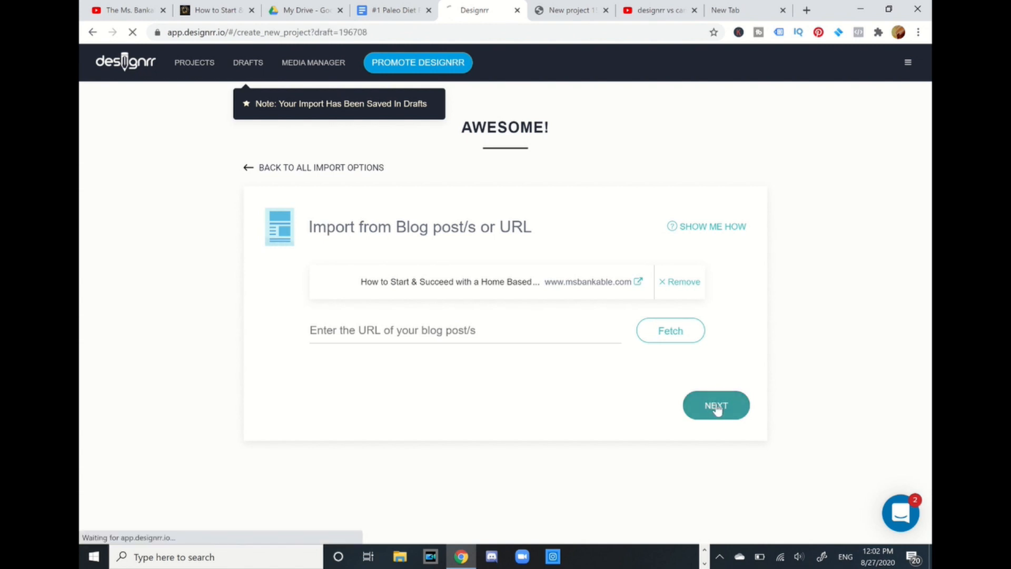
# Apply the Negative Space (Interior design 1-01) template to the imported blog post
pyautogui.click(716, 405)
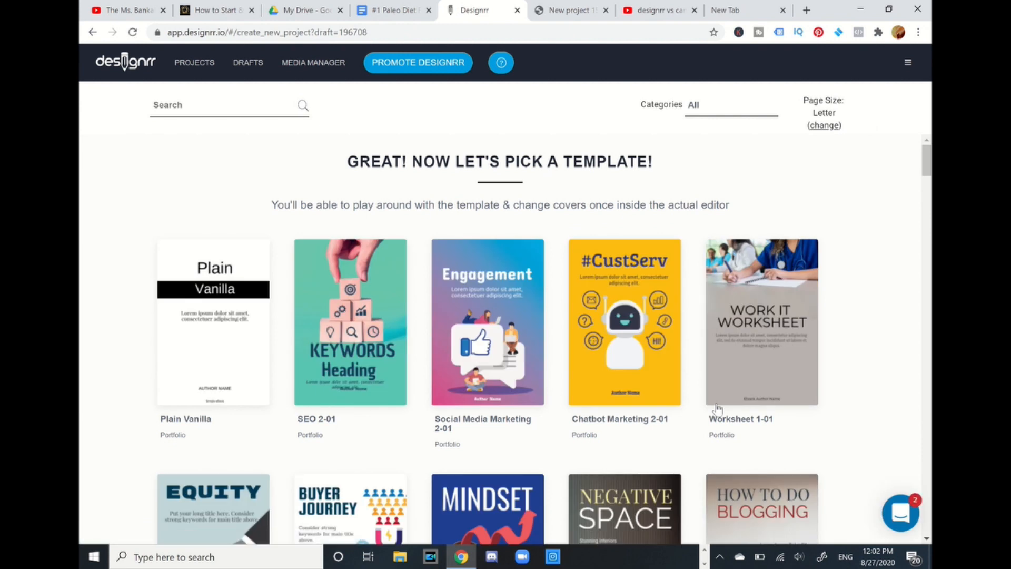
pyautogui.moveTo(624, 246)
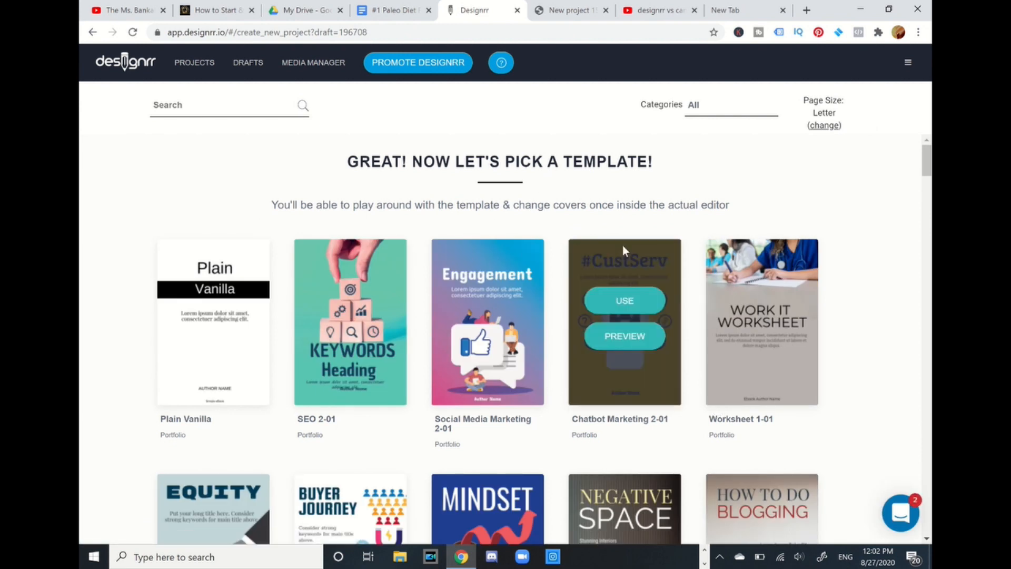
pyautogui.scroll(-3)
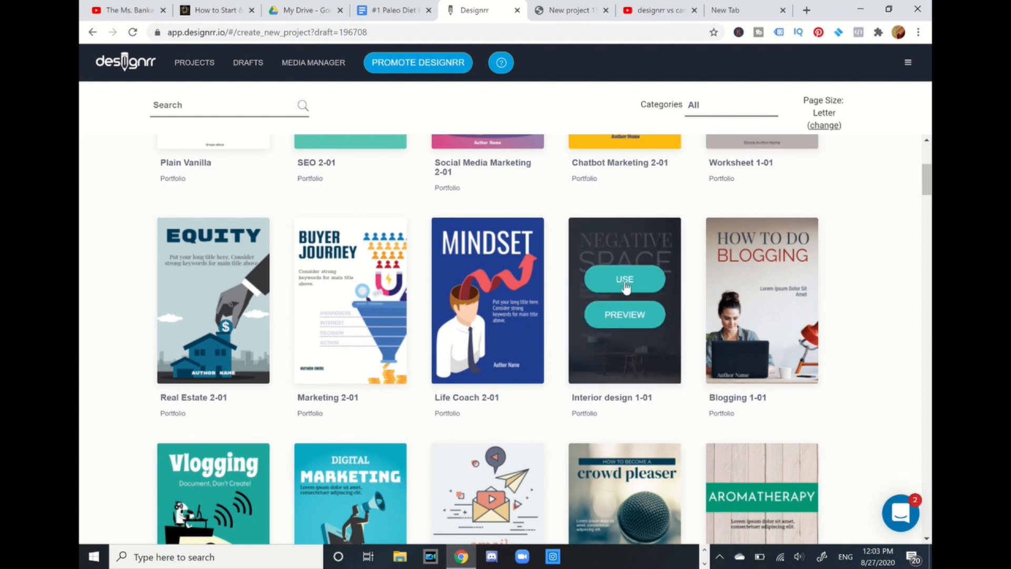
pyautogui.click(624, 278)
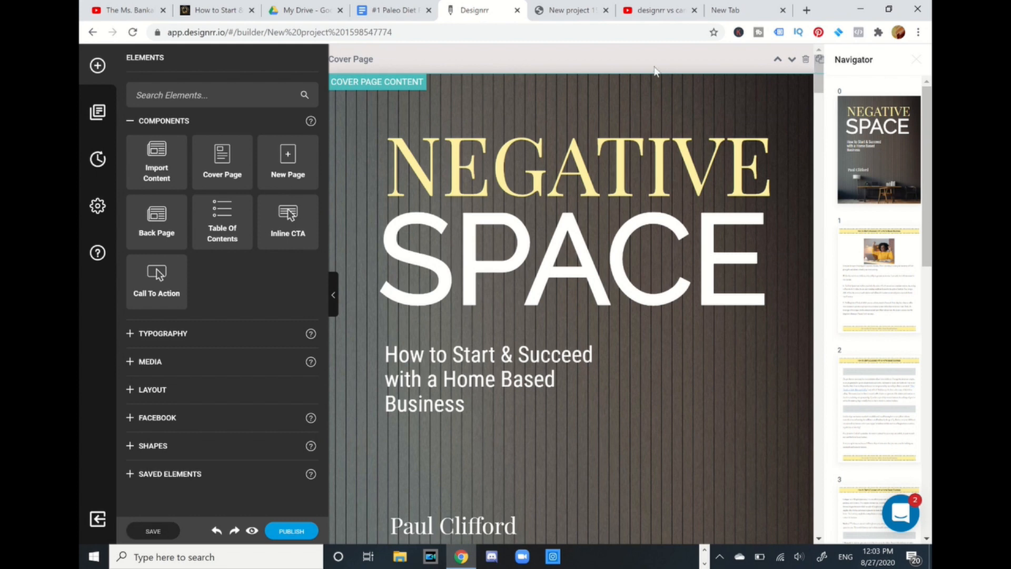
pyautogui.moveTo(749, 63)
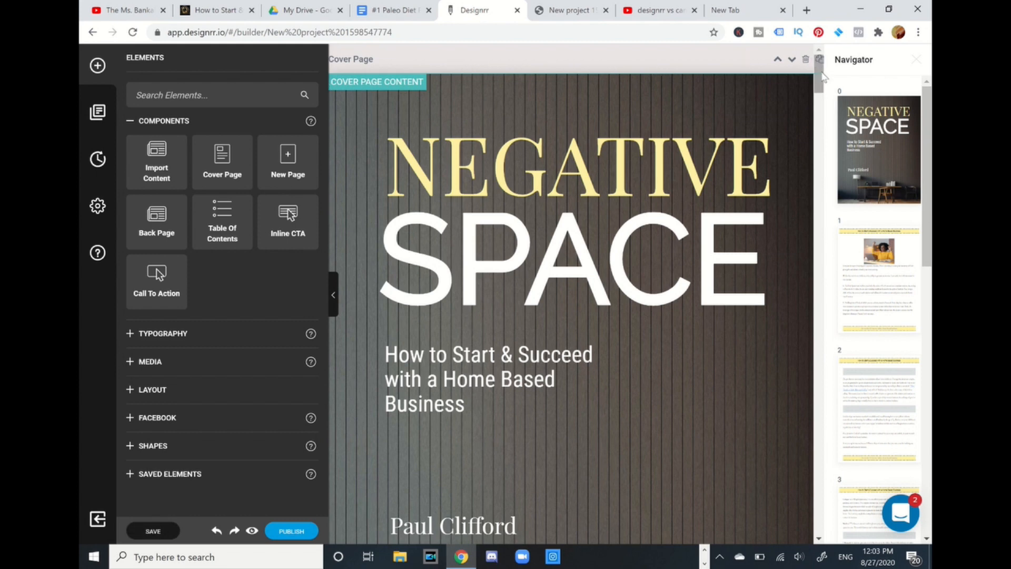
# Scroll through the ebook pages in the builder down to the Conclusion on the five wisdom keys
pyautogui.scroll(-3)
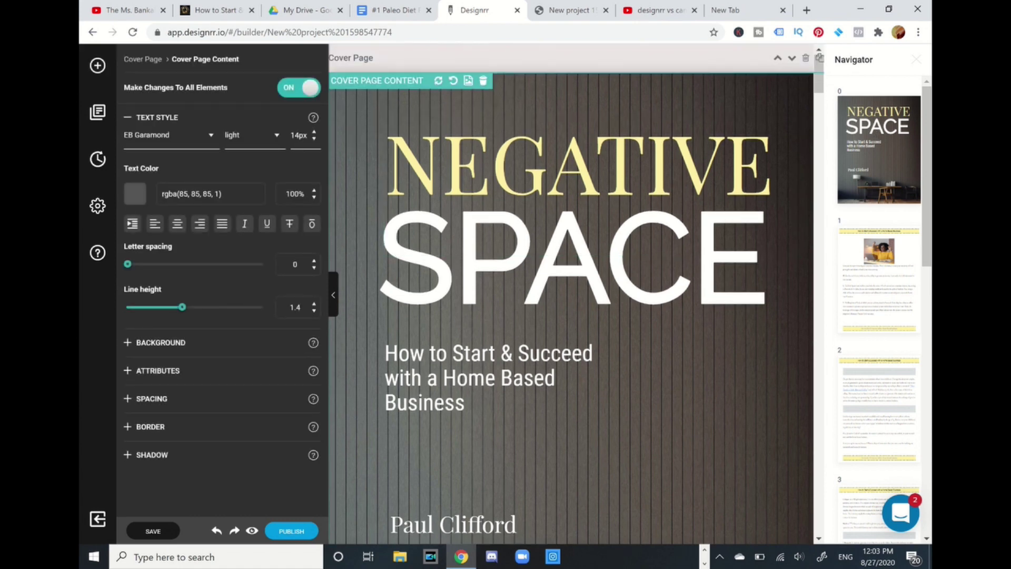
pyautogui.moveTo(467, 80)
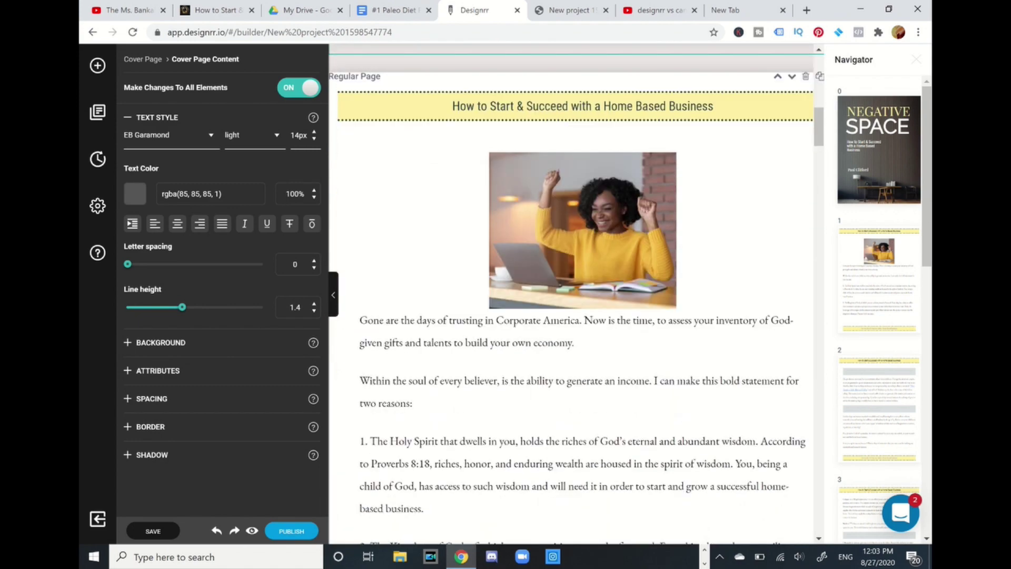
pyautogui.scroll(-3)
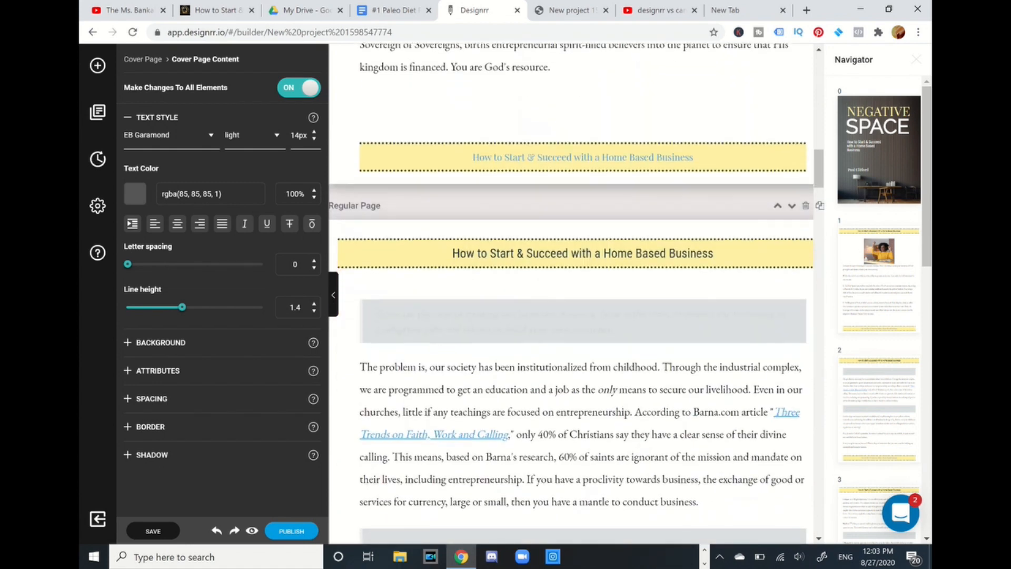
pyautogui.scroll(-3)
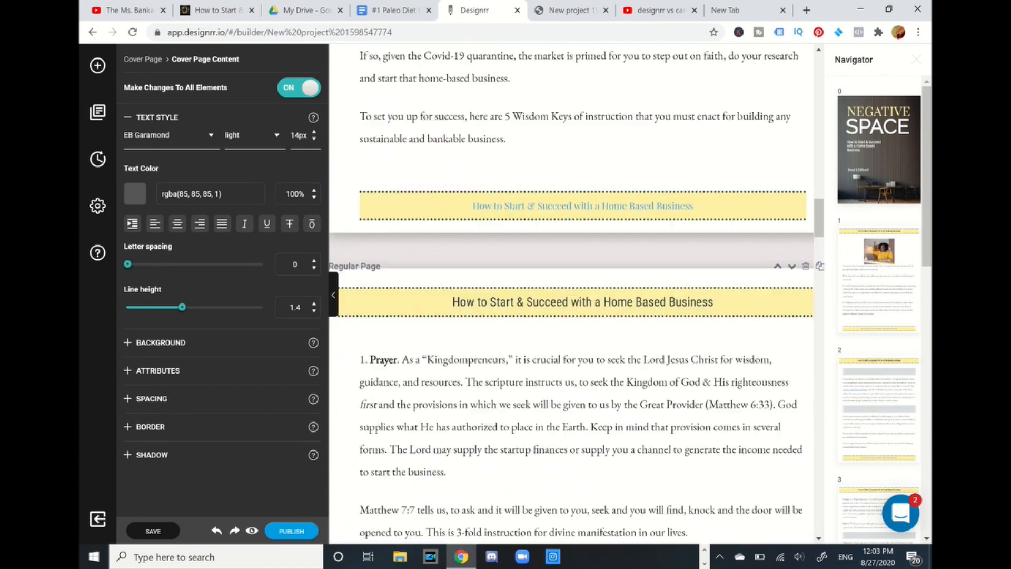
pyautogui.scroll(-3)
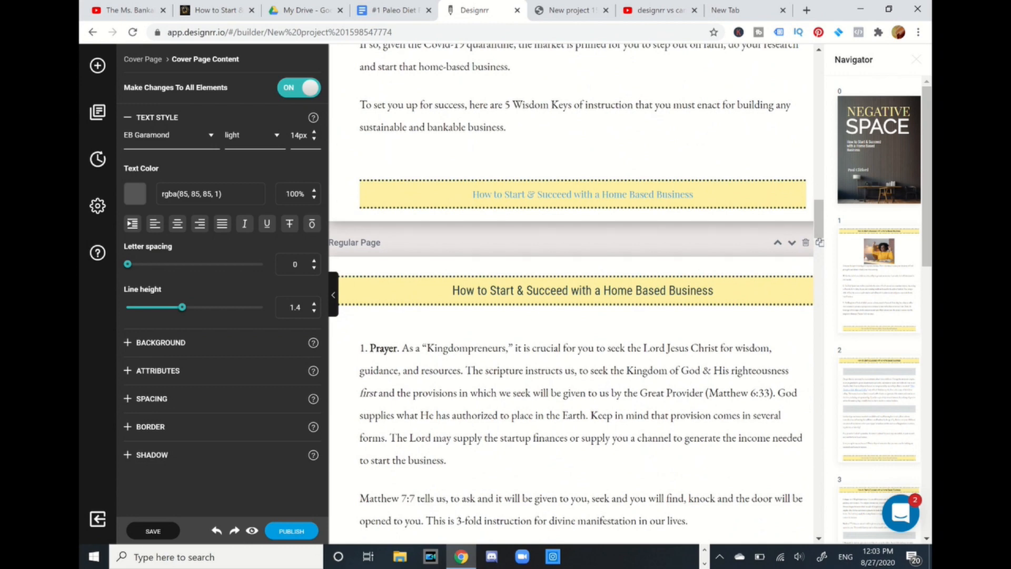
pyautogui.scroll(-3)
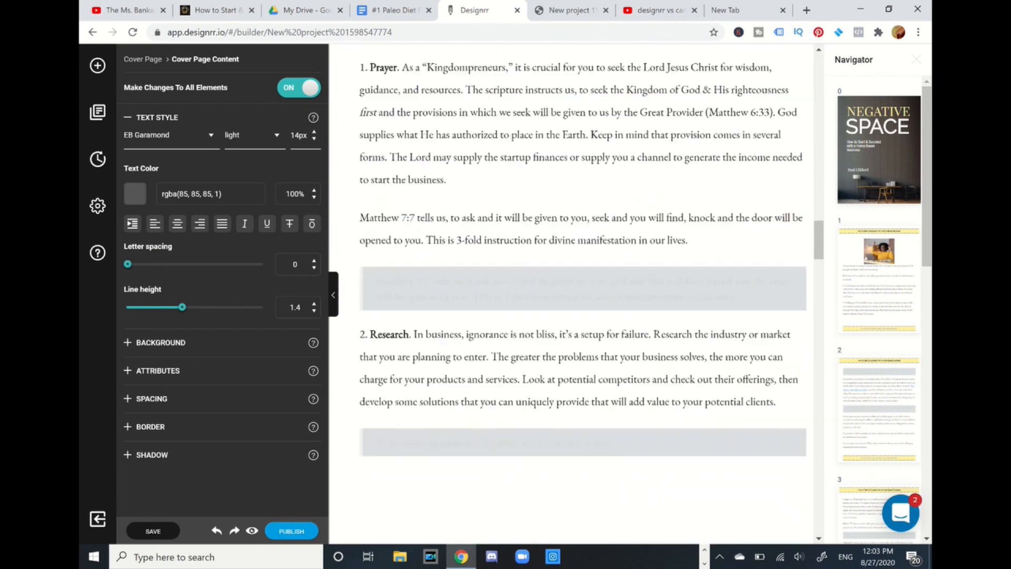
pyautogui.scroll(-3)
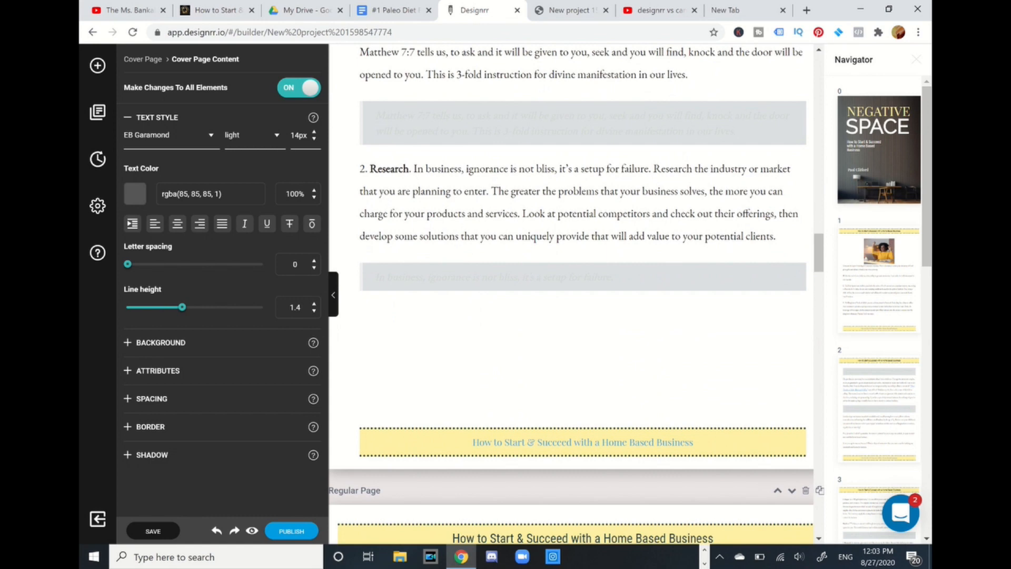
pyautogui.scroll(-3)
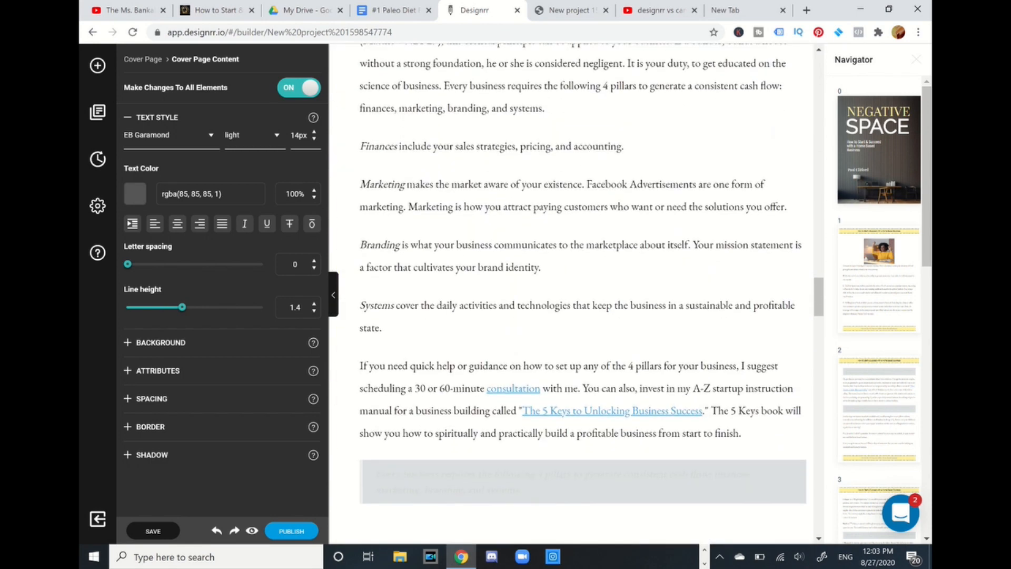
pyautogui.scroll(-3)
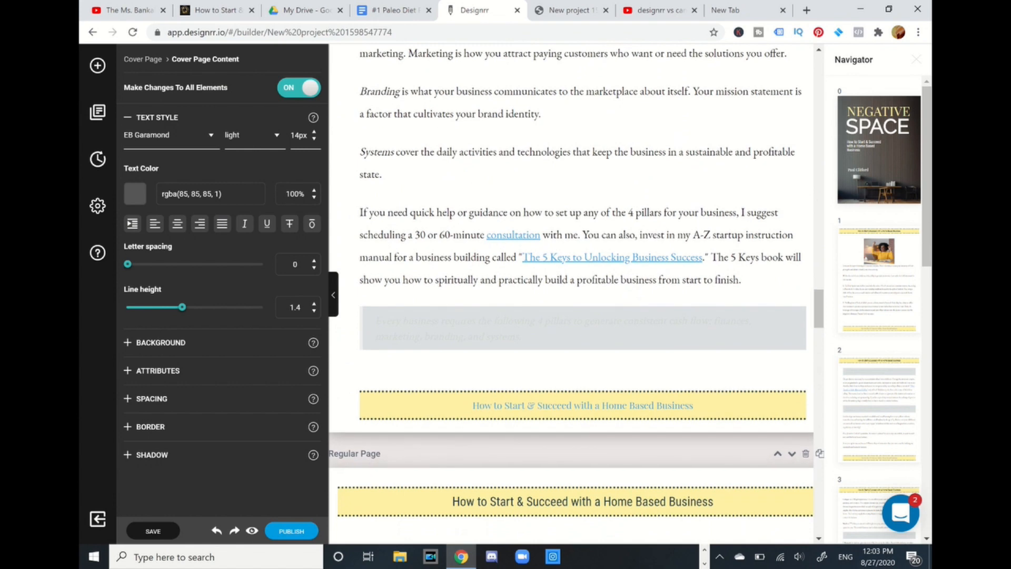
pyautogui.moveTo(442, 87)
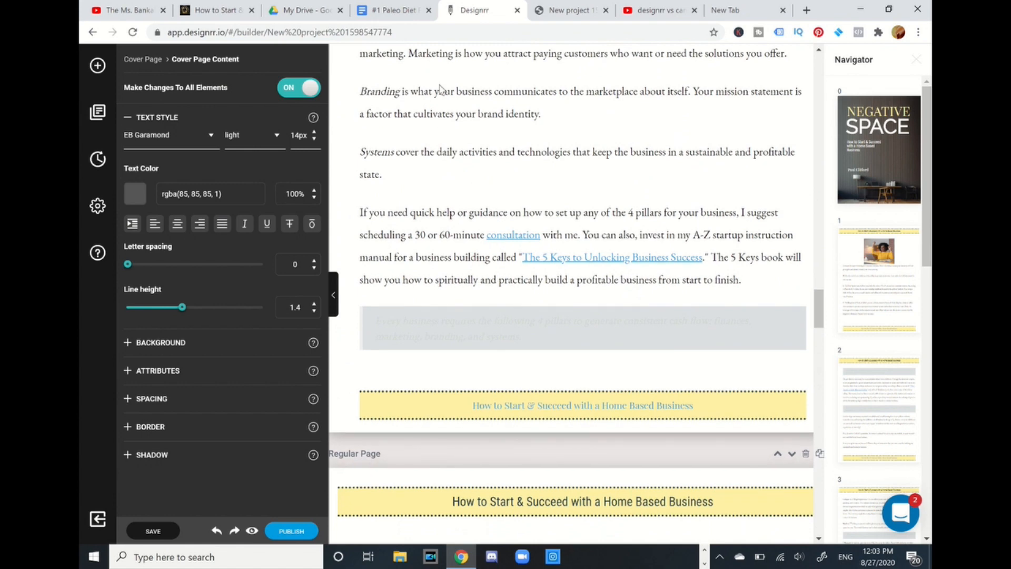
pyautogui.click(581, 336)
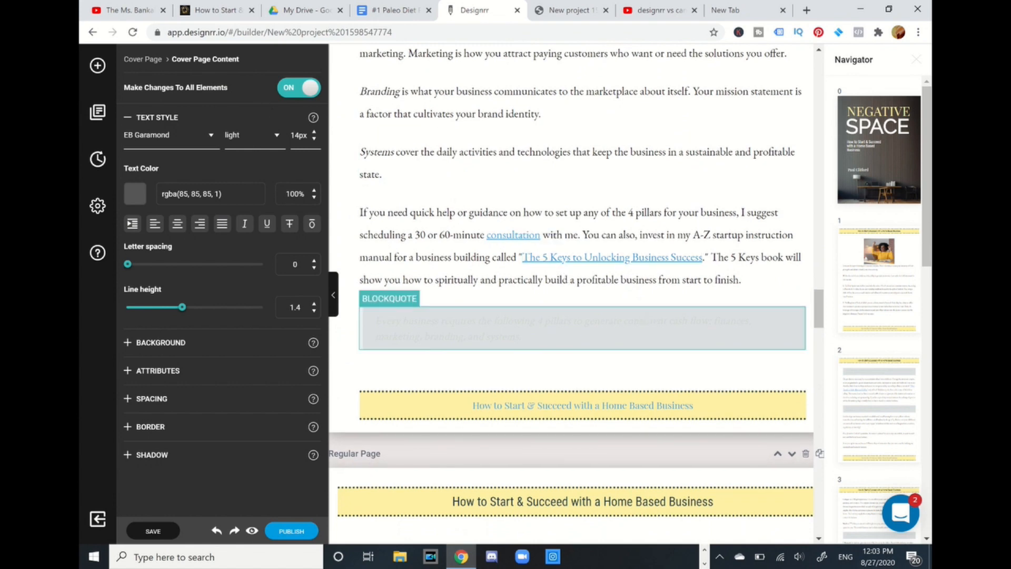
pyautogui.scroll(-3)
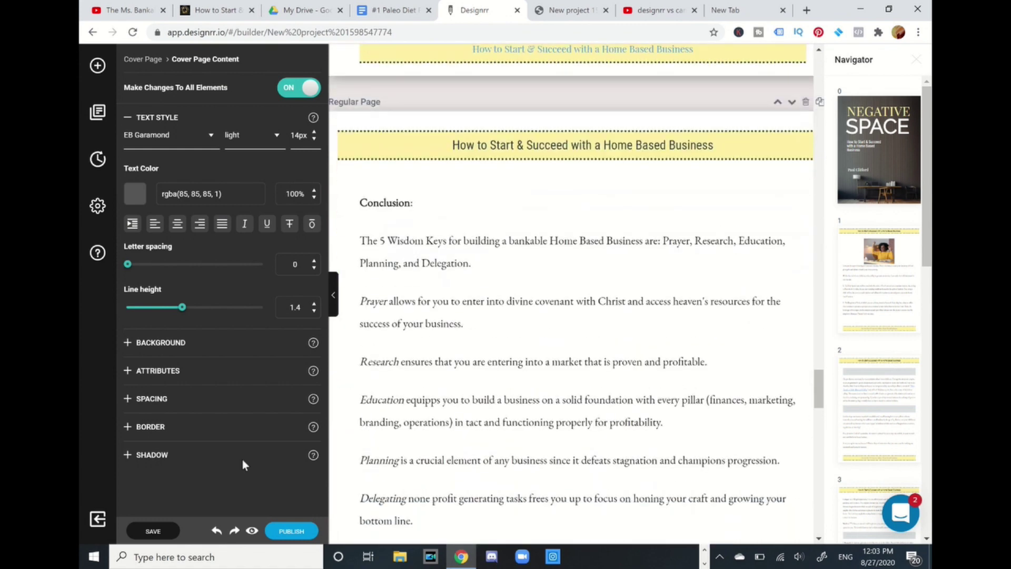
pyautogui.scroll(-3)
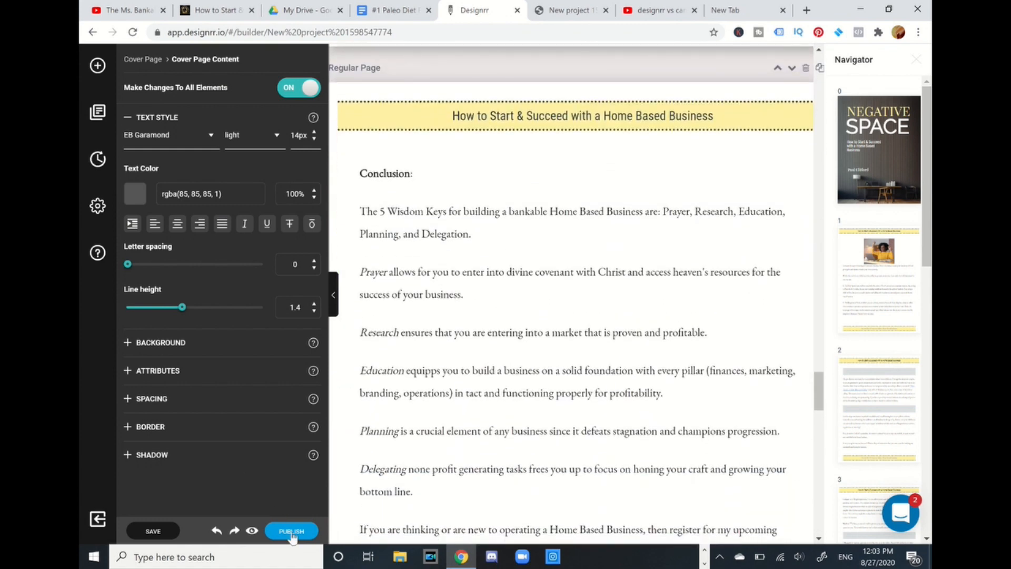
# Publish the ebook as a PDF and open it past the blocked-popup notice
pyautogui.click(290, 529)
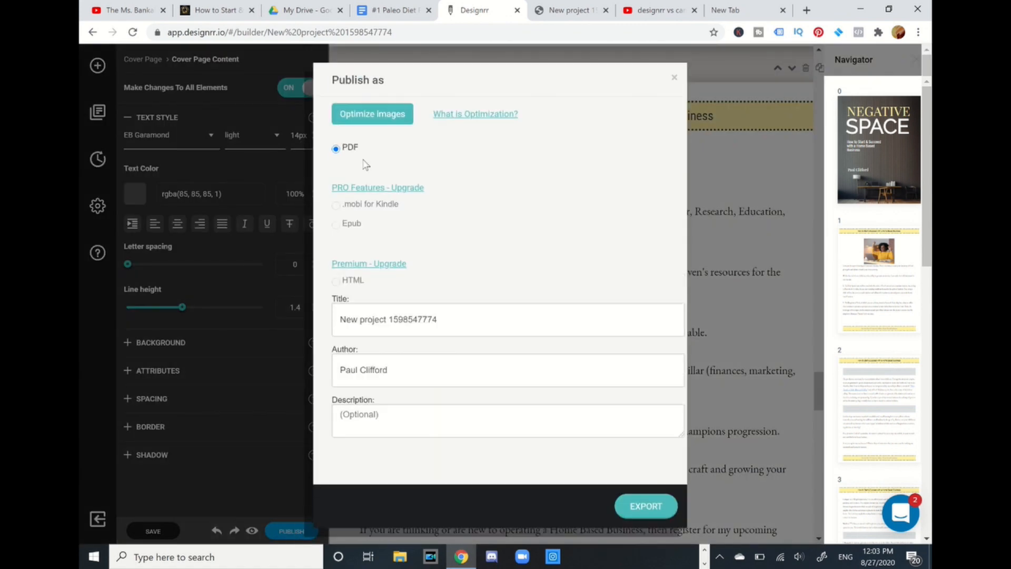
pyautogui.moveTo(462, 306)
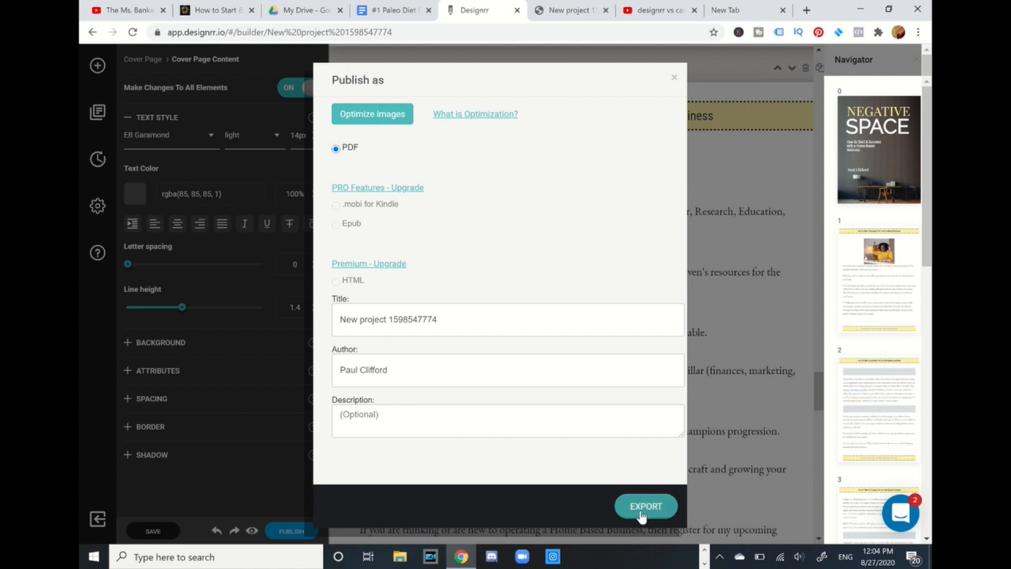
pyautogui.click(645, 506)
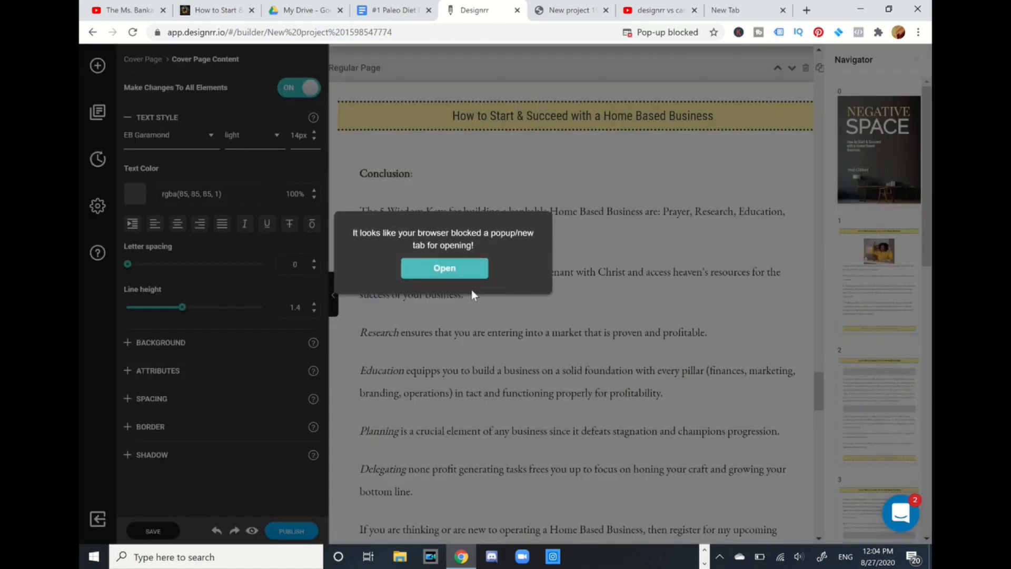
pyautogui.click(445, 268)
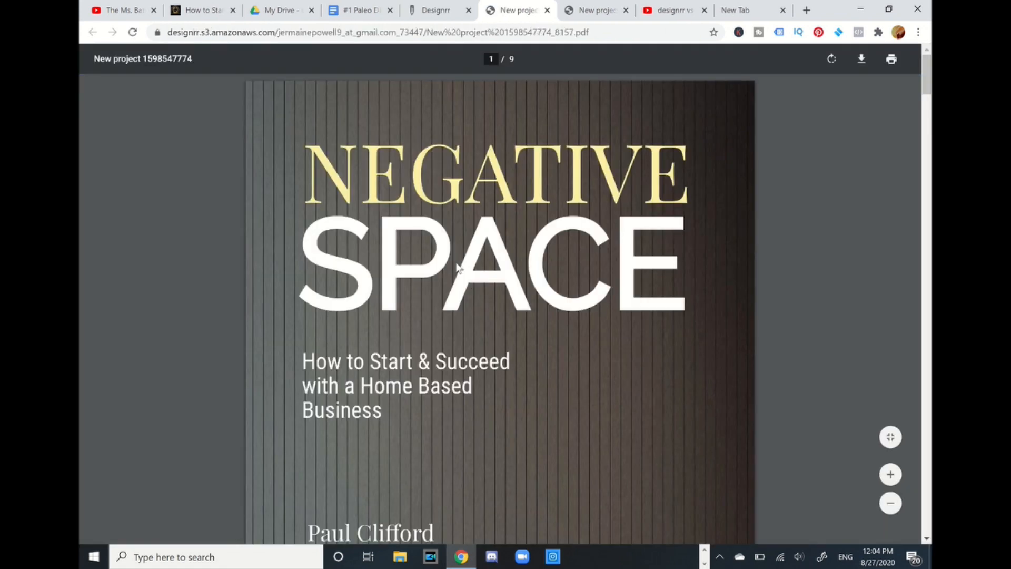
# Scroll the exported PDF to its final pages, then return to the Designrr dashboard
pyautogui.scroll(-3)
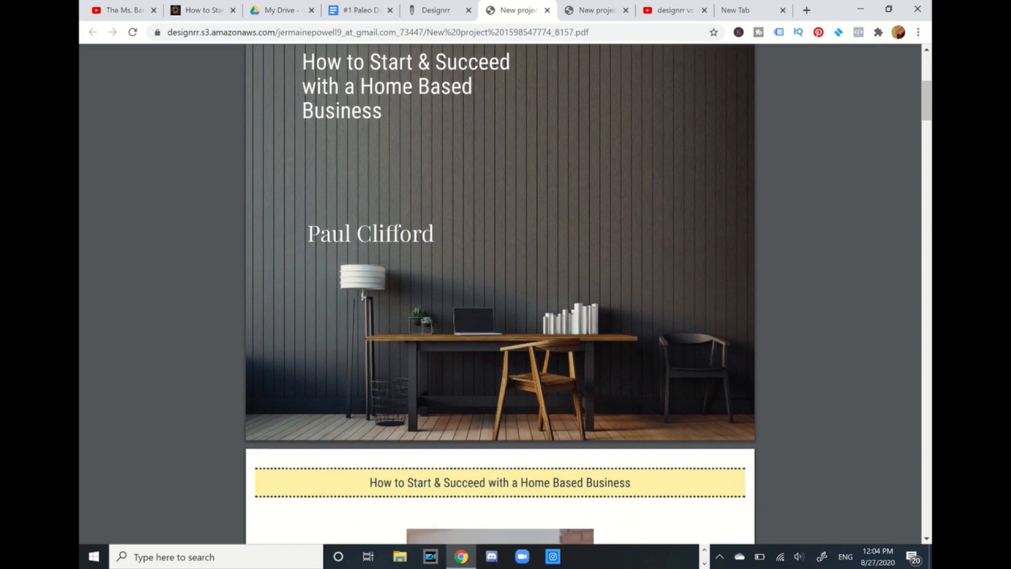
pyautogui.scroll(-3)
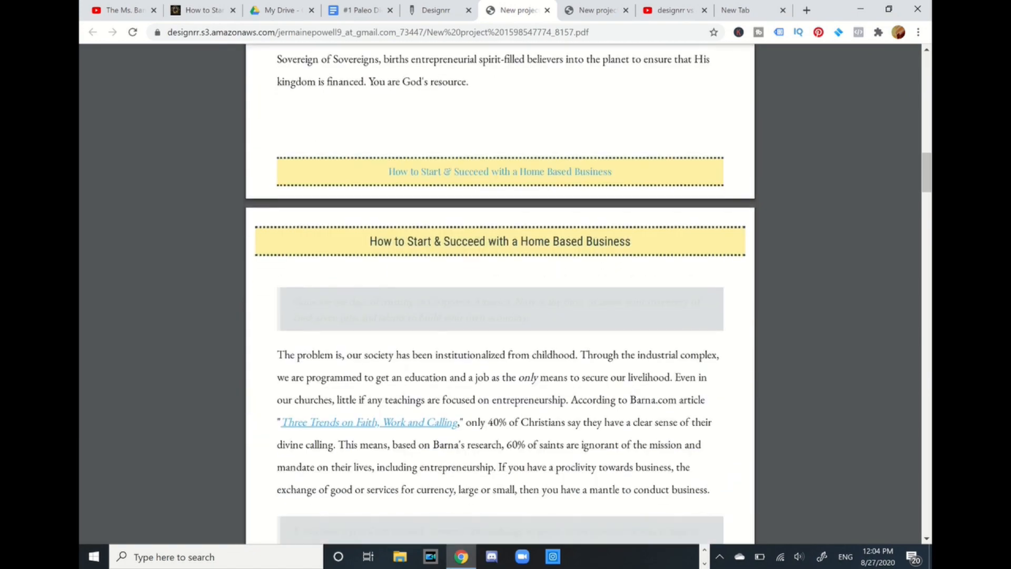
pyautogui.scroll(-3)
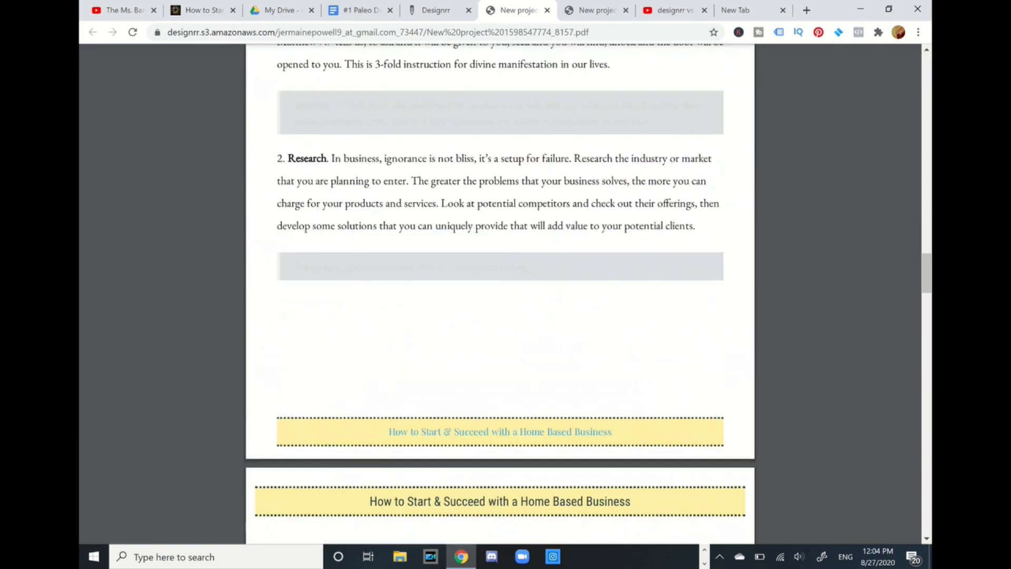
pyautogui.scroll(-3)
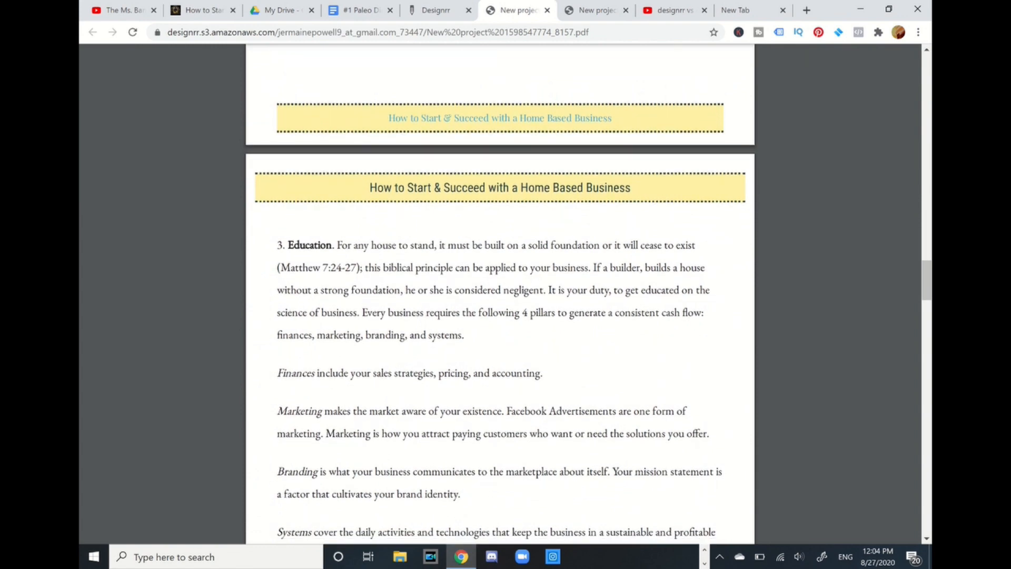
pyautogui.scroll(-3)
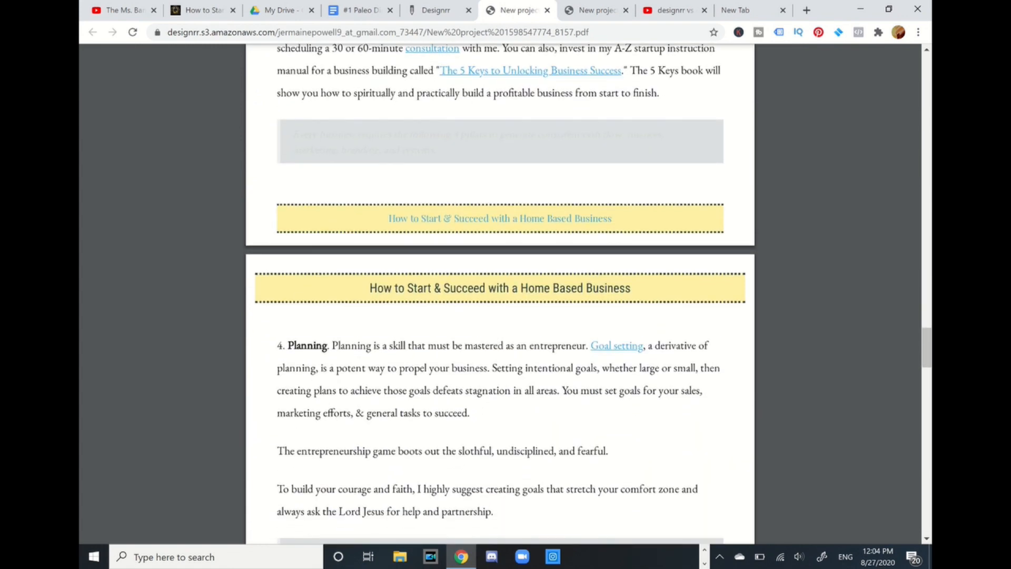
pyautogui.scroll(-3)
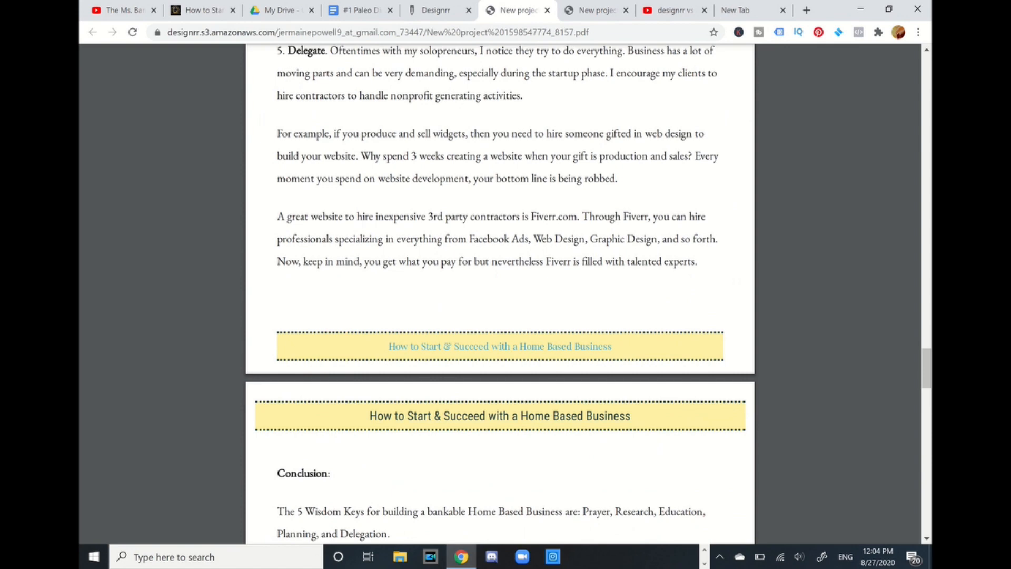
pyautogui.scroll(-3)
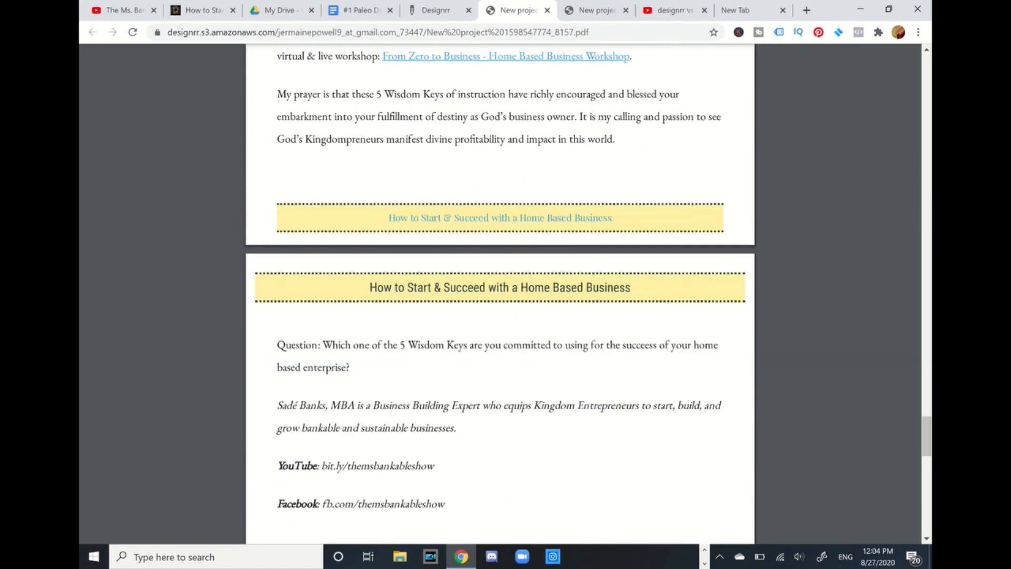
pyautogui.scroll(-3)
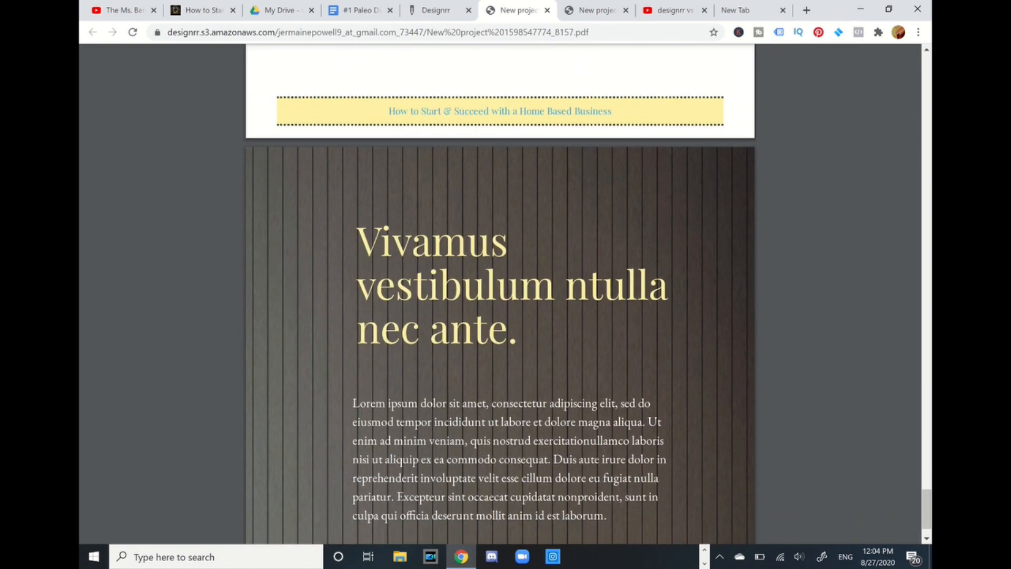
pyautogui.scroll(-3)
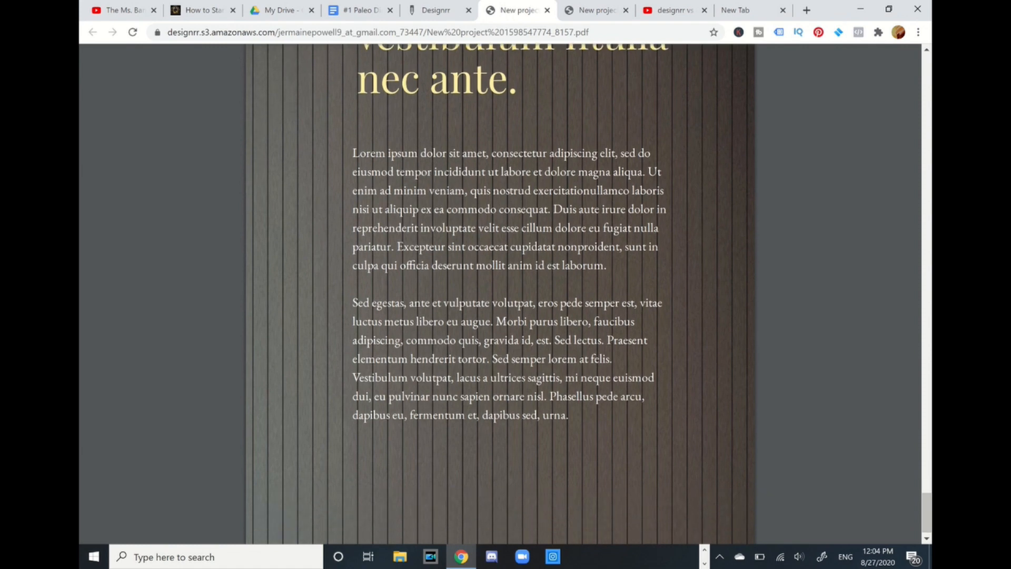
pyautogui.scroll(-3)
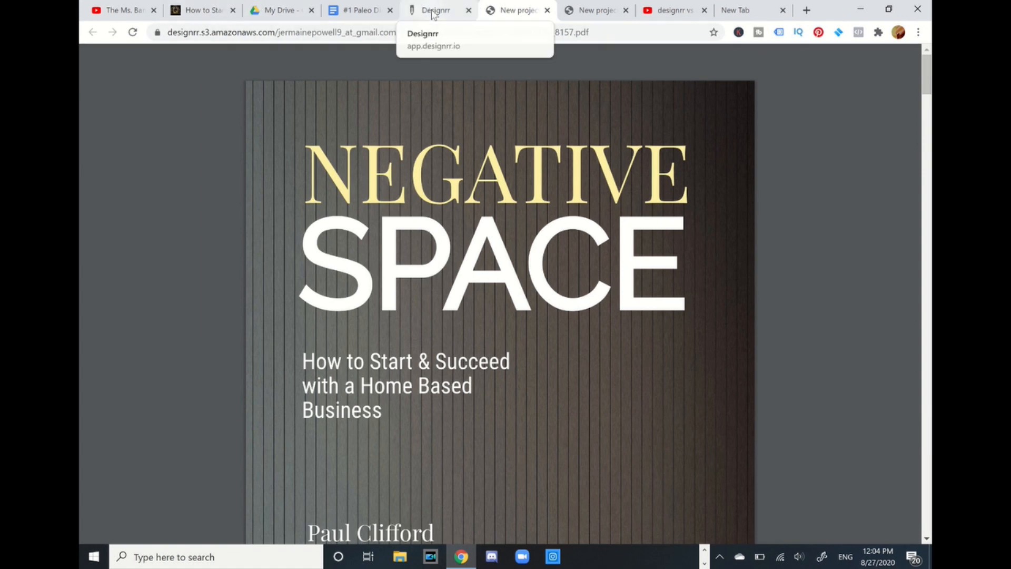
pyautogui.click(434, 9)
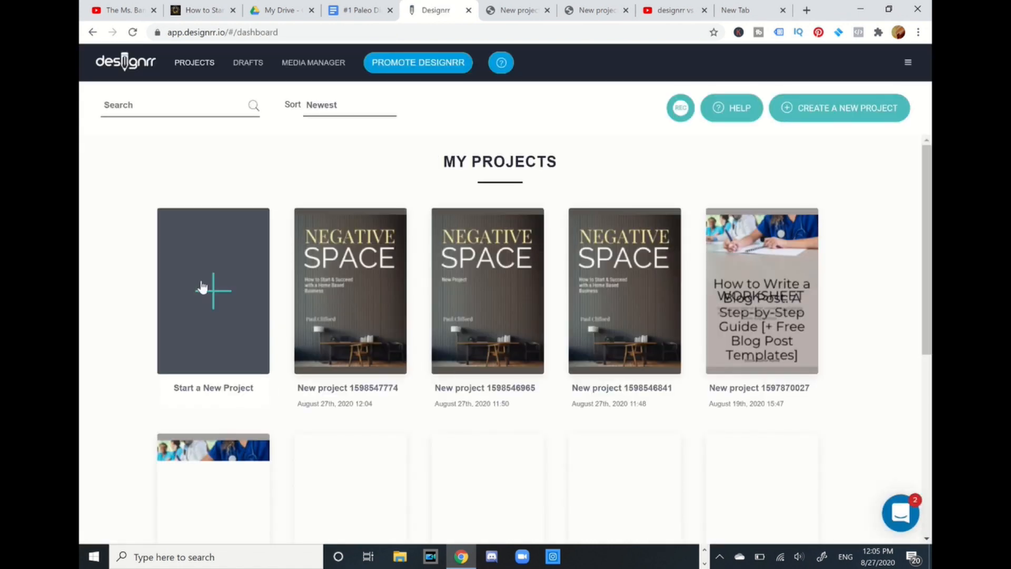
# Set the Paleo Diet For Beginners Google Doc to be shared with anyone with the link
pyautogui.click(358, 10)
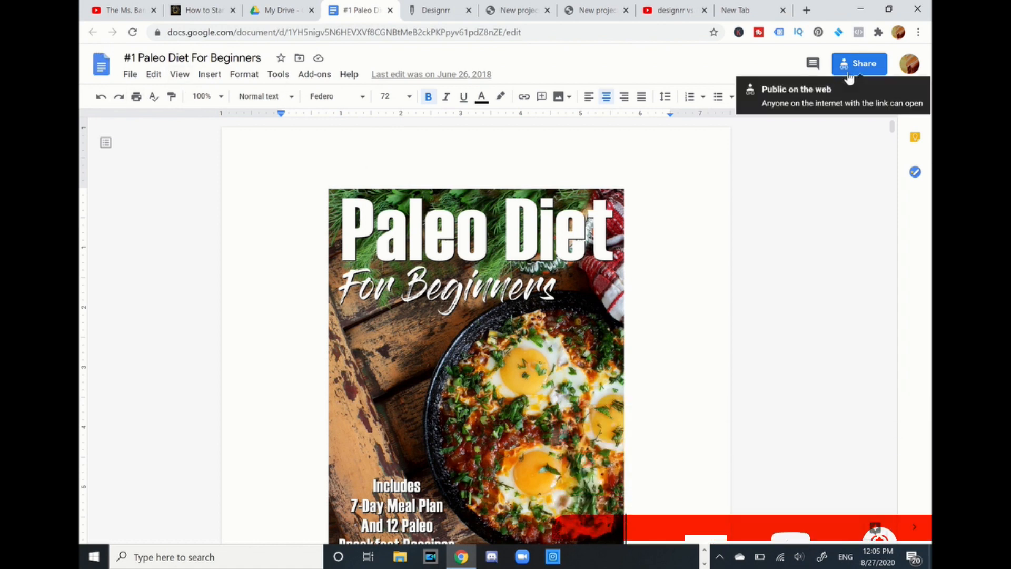
pyautogui.click(860, 63)
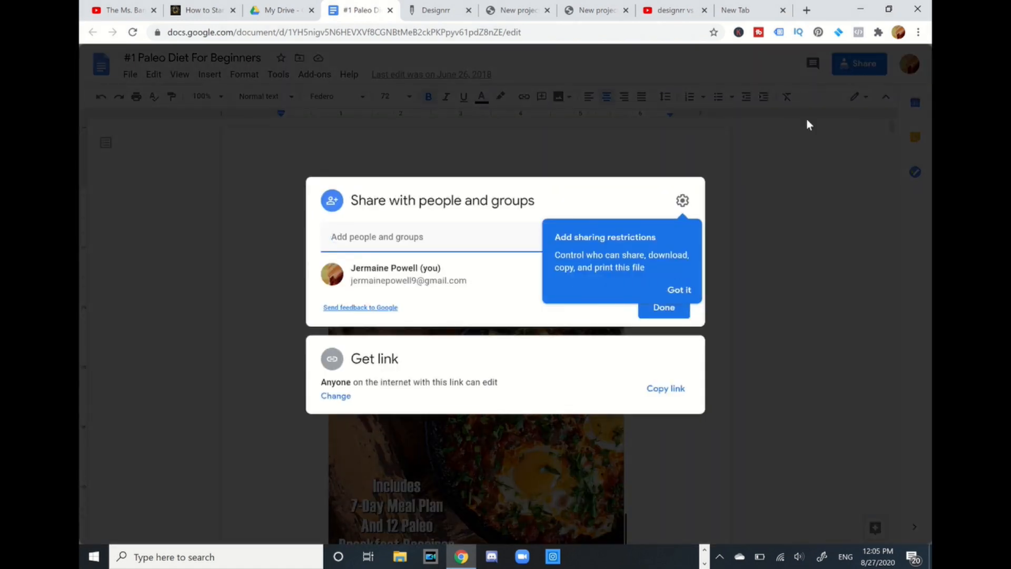
pyautogui.click(678, 290)
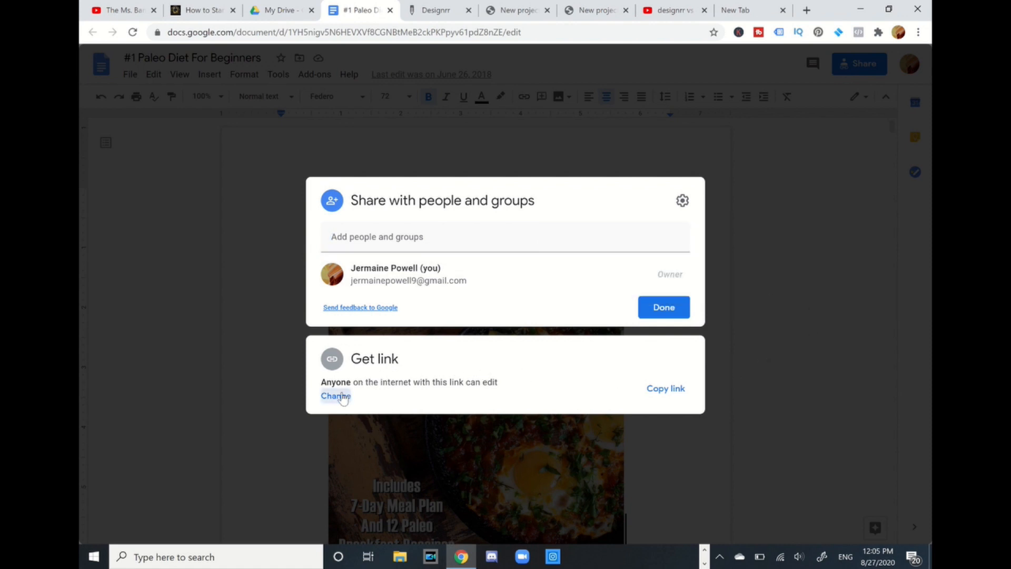
pyautogui.click(335, 396)
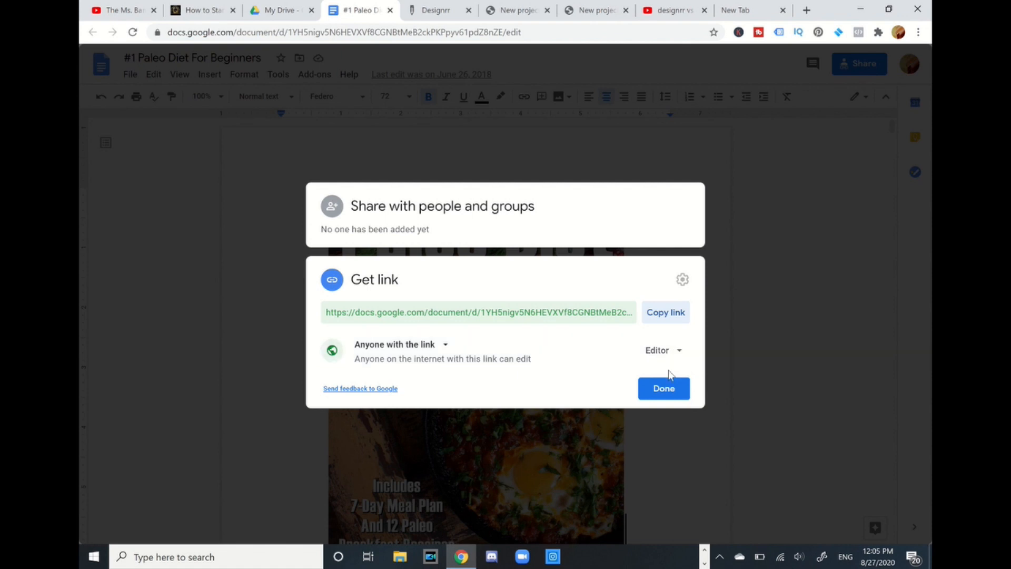
pyautogui.click(663, 387)
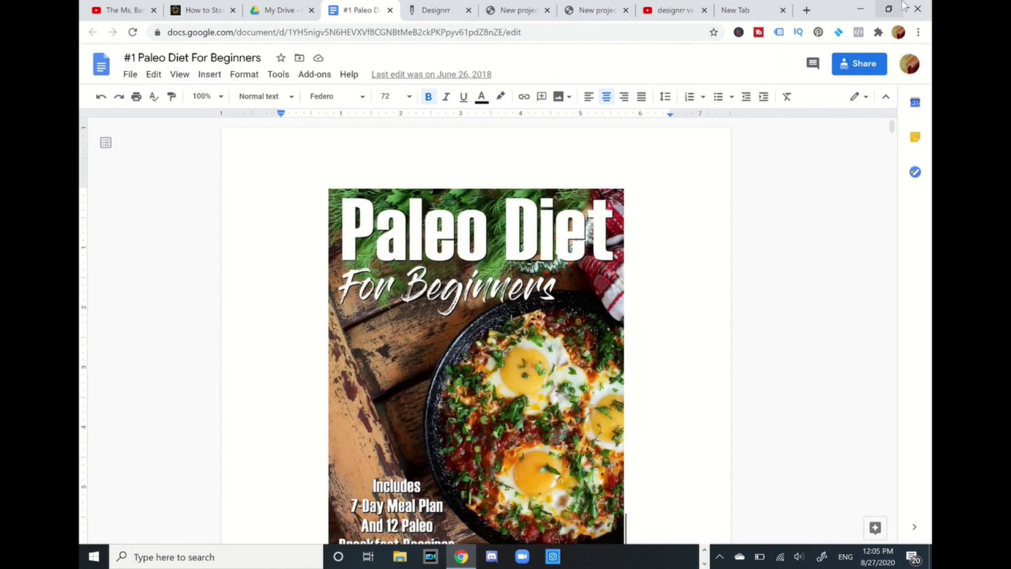
# Copy the document's shareable link and return to the Designrr dashboard
pyautogui.click(859, 63)
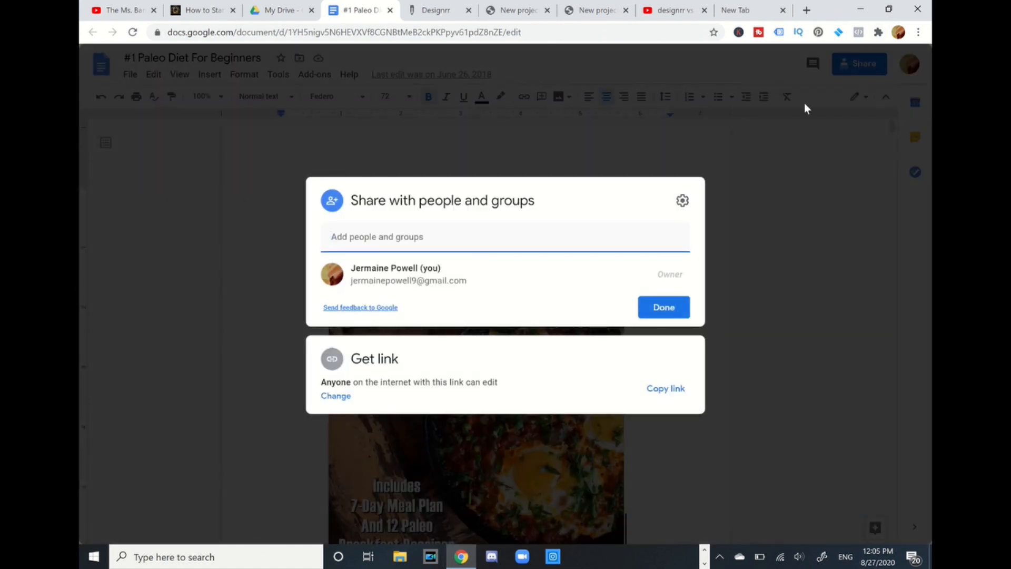
pyautogui.click(666, 388)
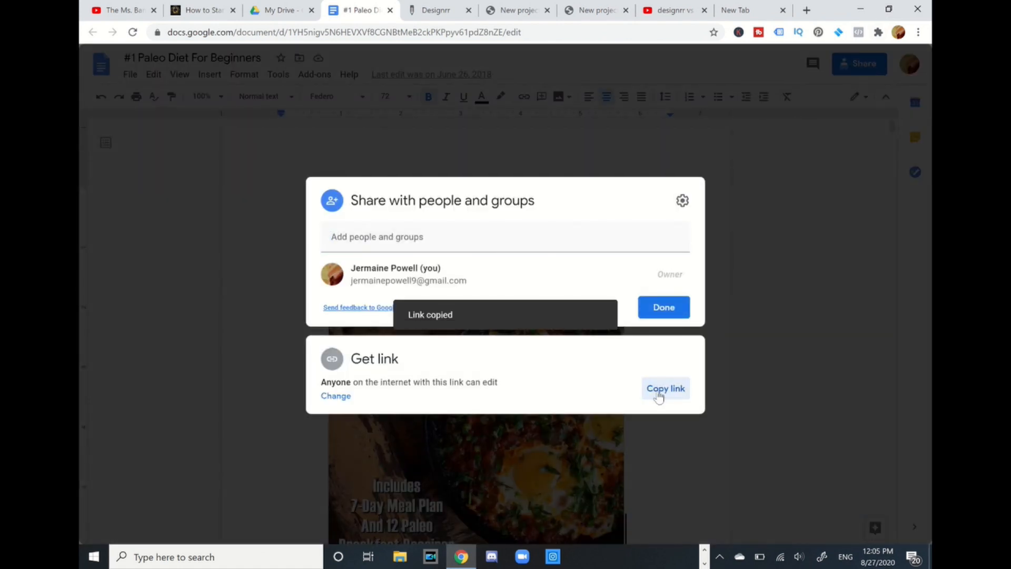
pyautogui.click(434, 9)
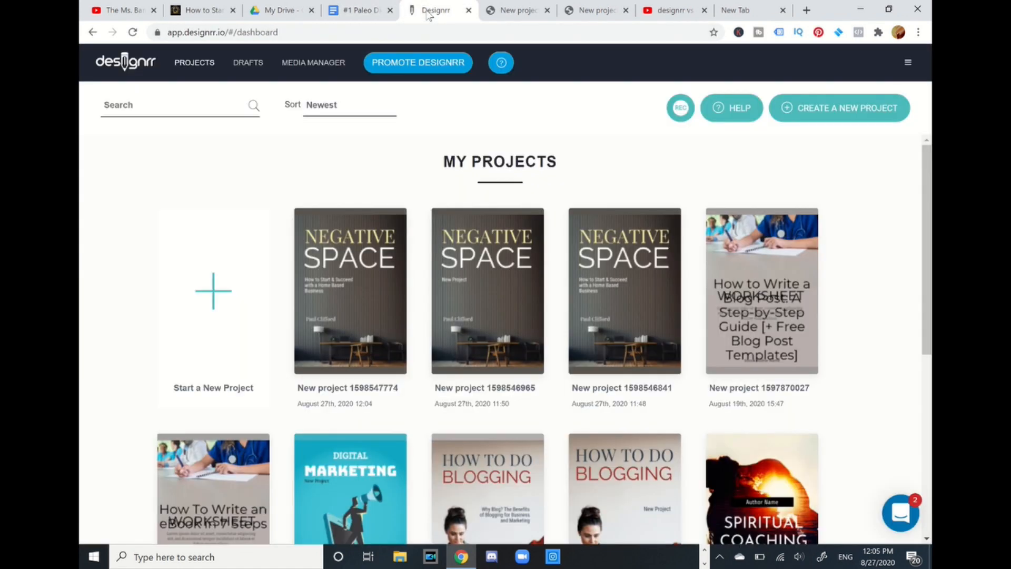
# Create a new project importing the Paleo Diet Google Doc from its shared link
pyautogui.click(212, 290)
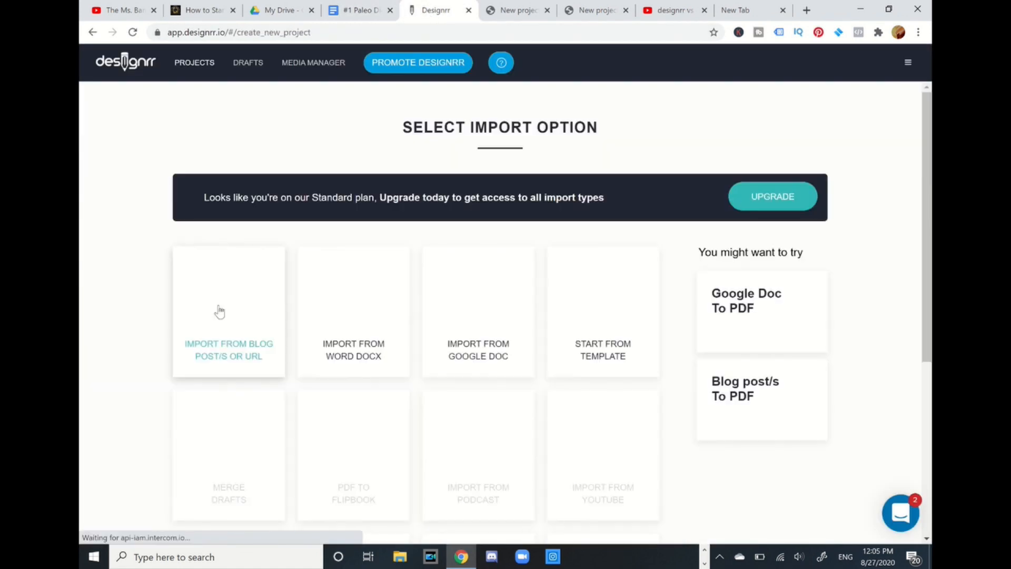
pyautogui.moveTo(498, 320)
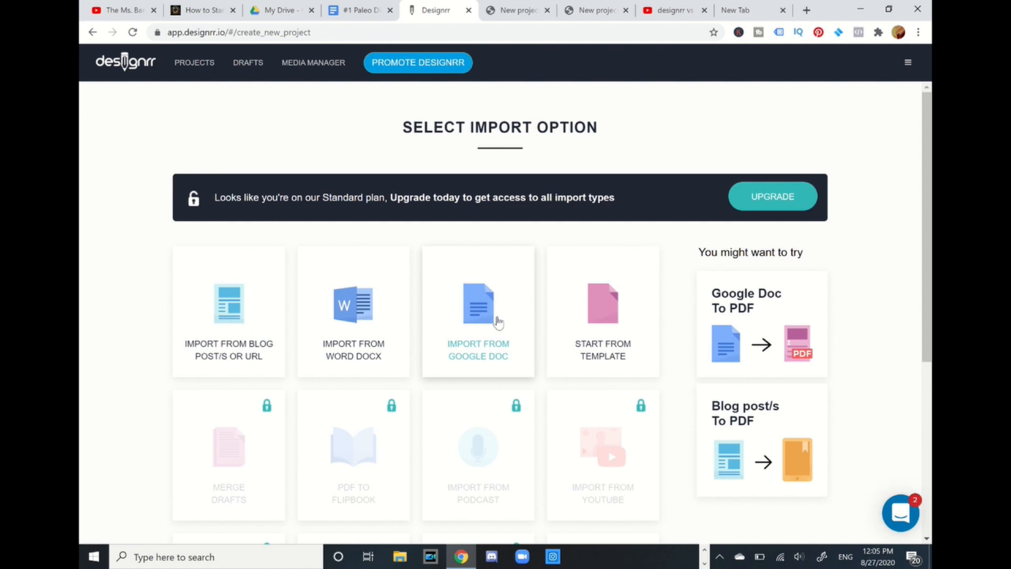
pyautogui.moveTo(487, 329)
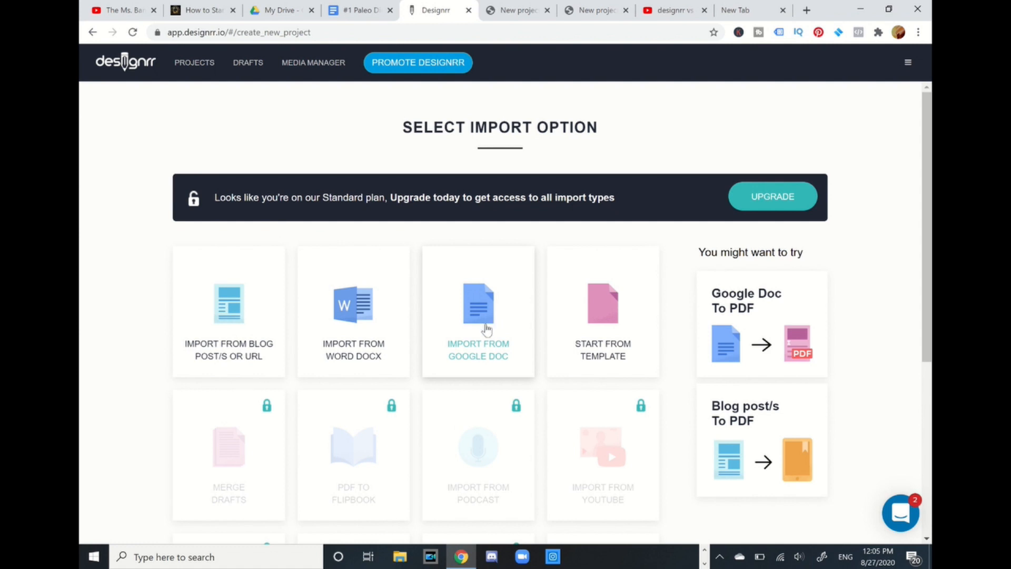
pyautogui.click(478, 310)
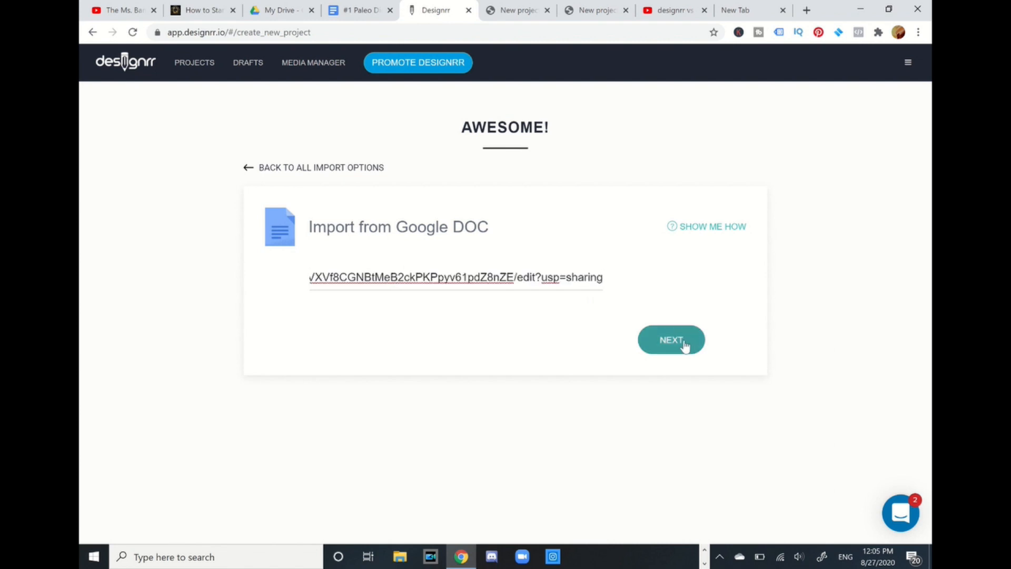
pyautogui.click(671, 339)
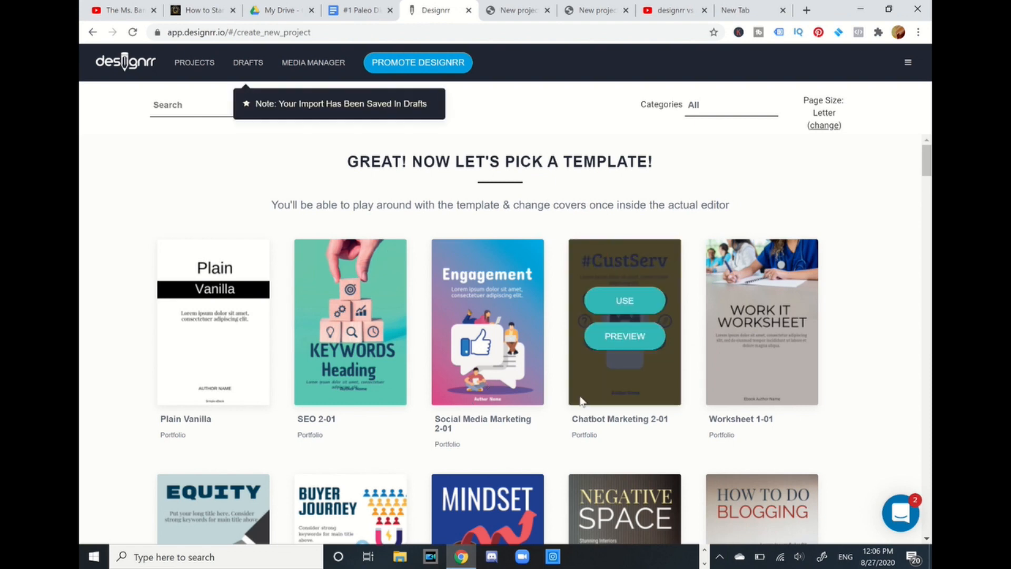
# Apply the Negative Space (Interior design 1-01) template to the imported Paleo Diet document
pyautogui.scroll(-3)
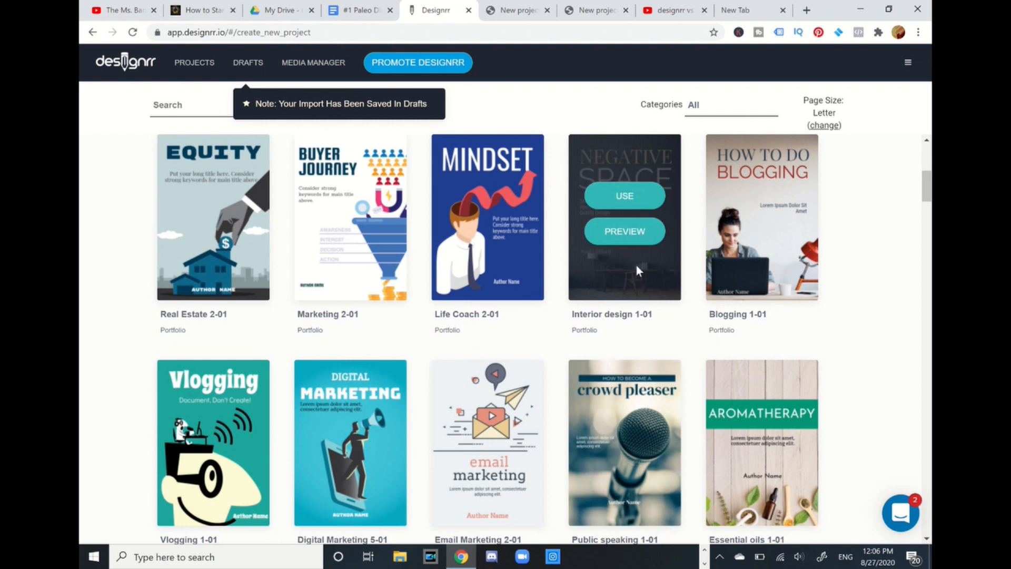
pyautogui.click(624, 196)
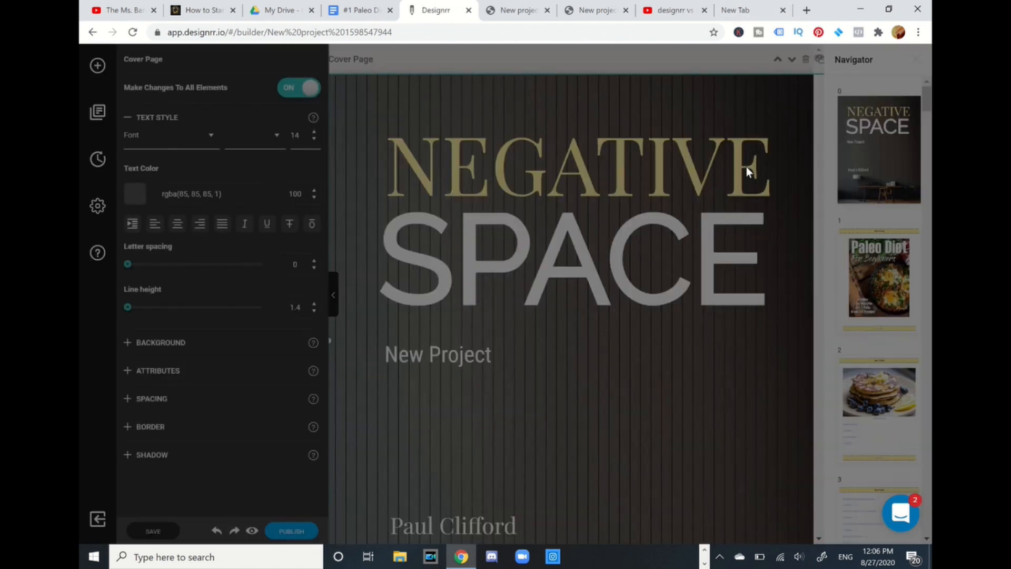
# Delete the template cover page, confirm, and scroll through the Paleo Diet contents and chapters
pyautogui.click(442, 82)
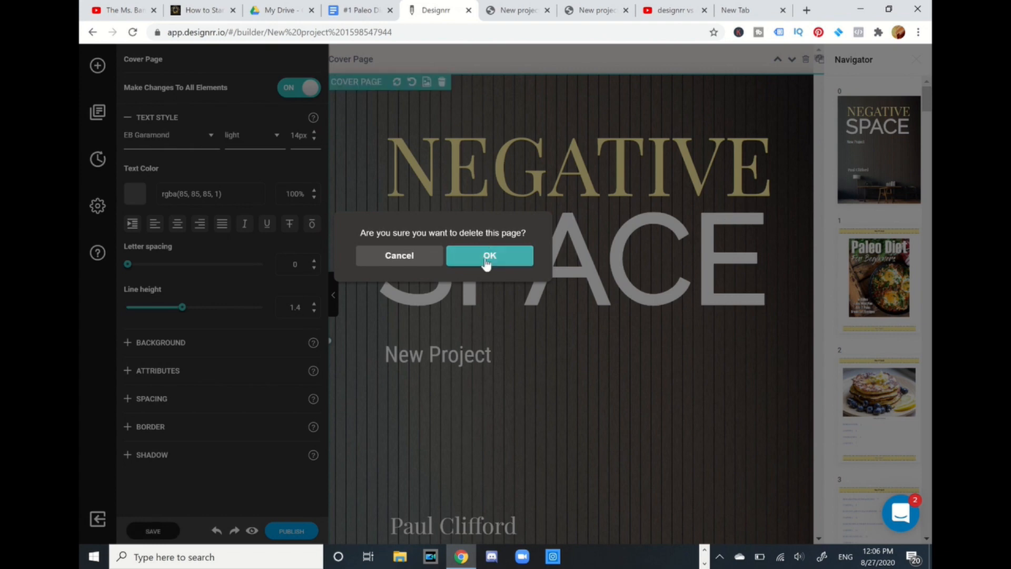
pyautogui.click(490, 255)
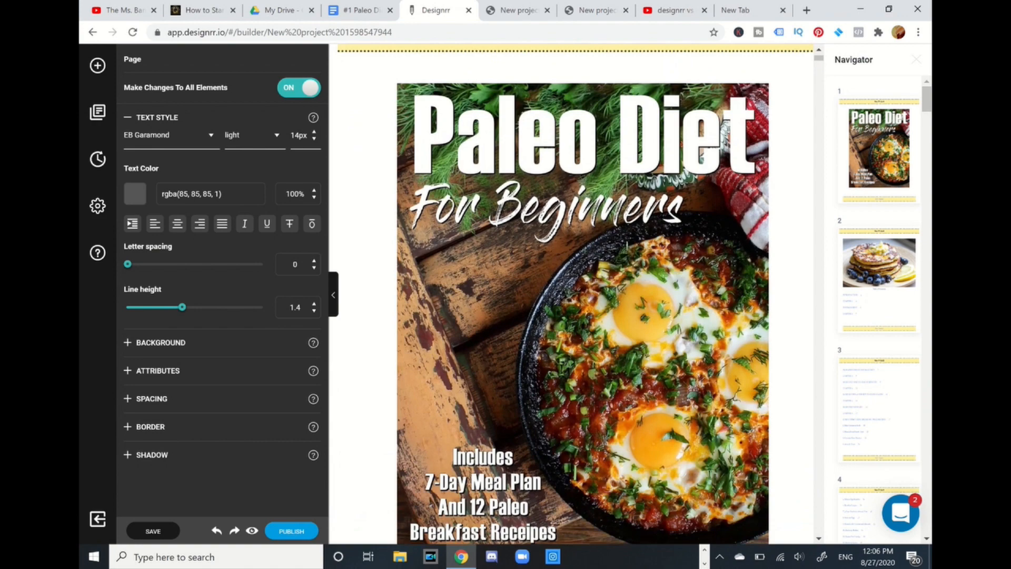
pyautogui.scroll(-3)
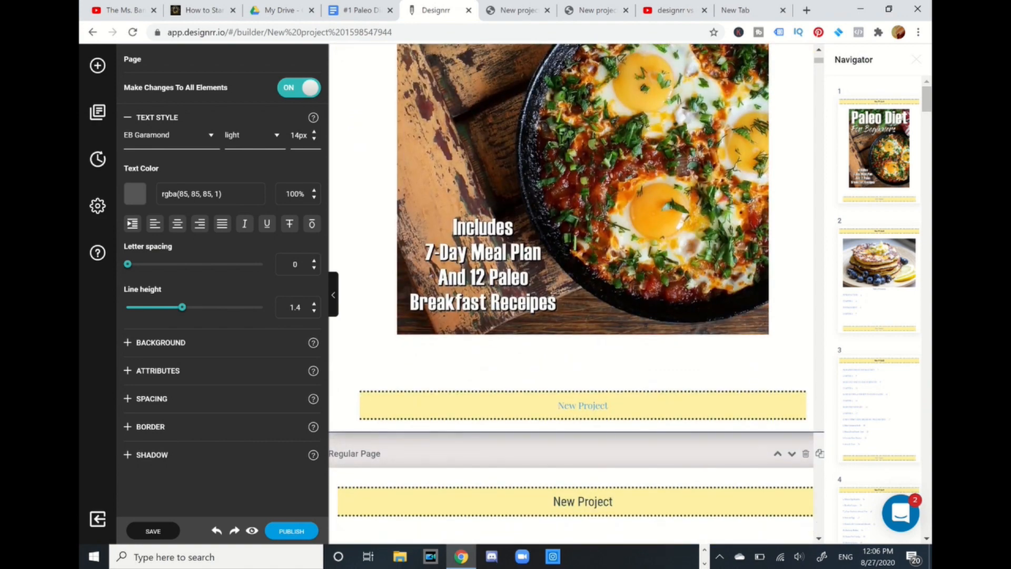
pyautogui.scroll(-3)
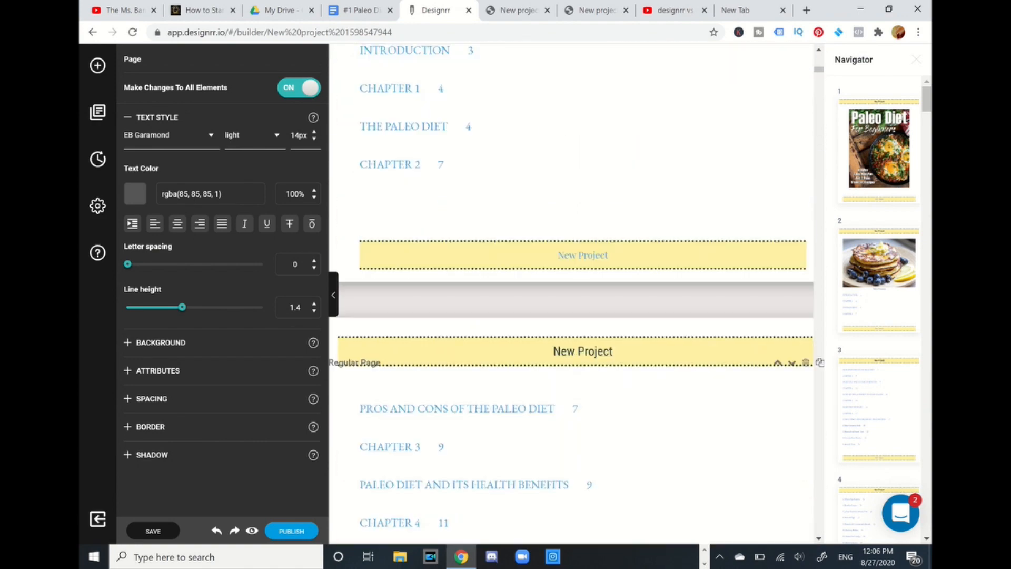
pyautogui.scroll(-3)
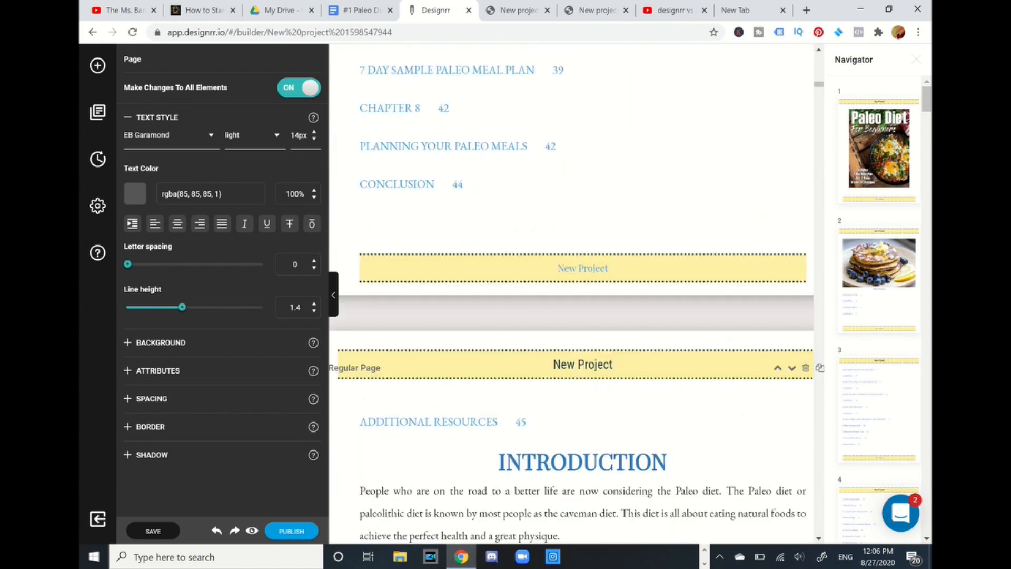
pyautogui.scroll(-3)
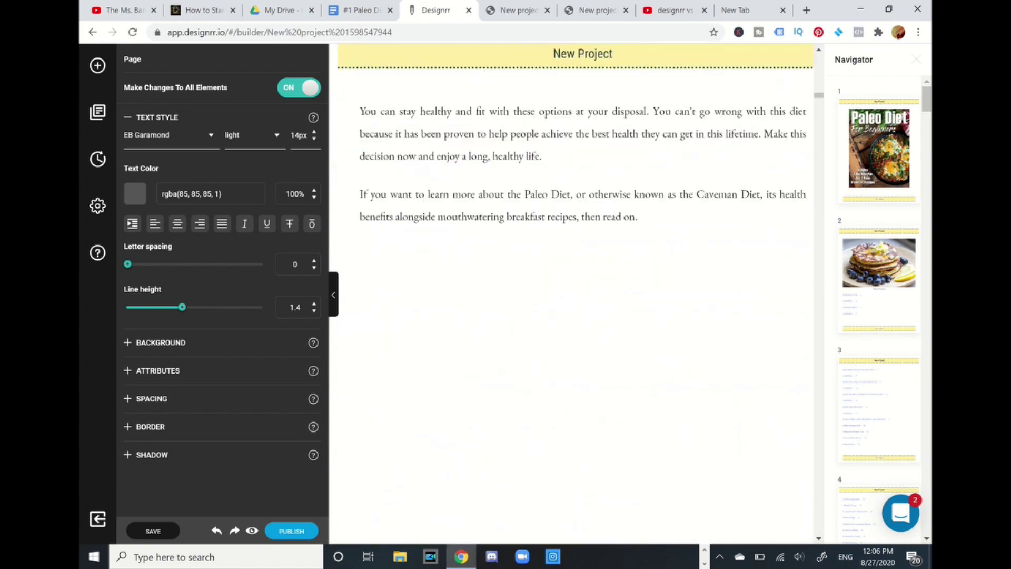
pyautogui.scroll(-3)
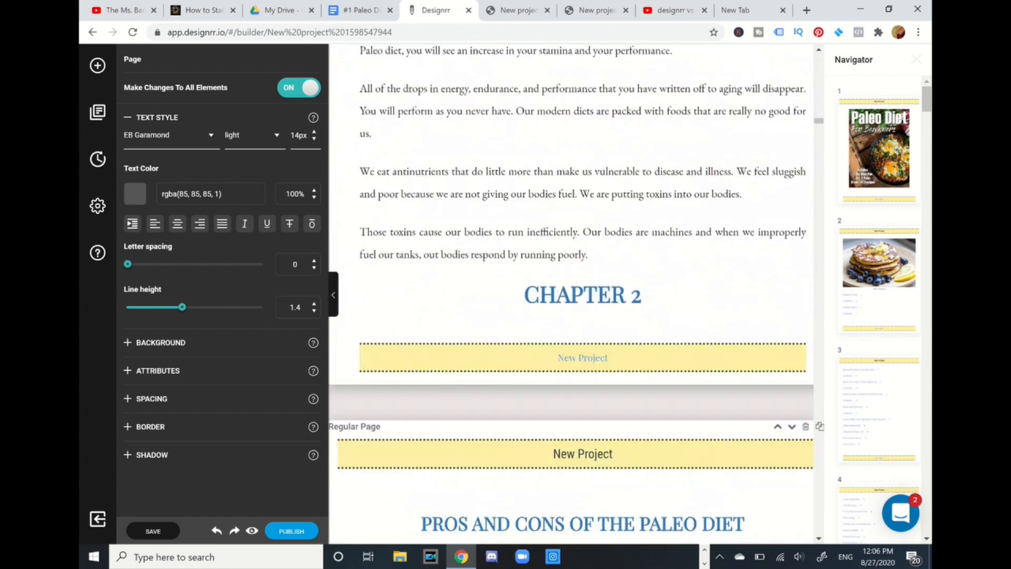
pyautogui.scroll(-3)
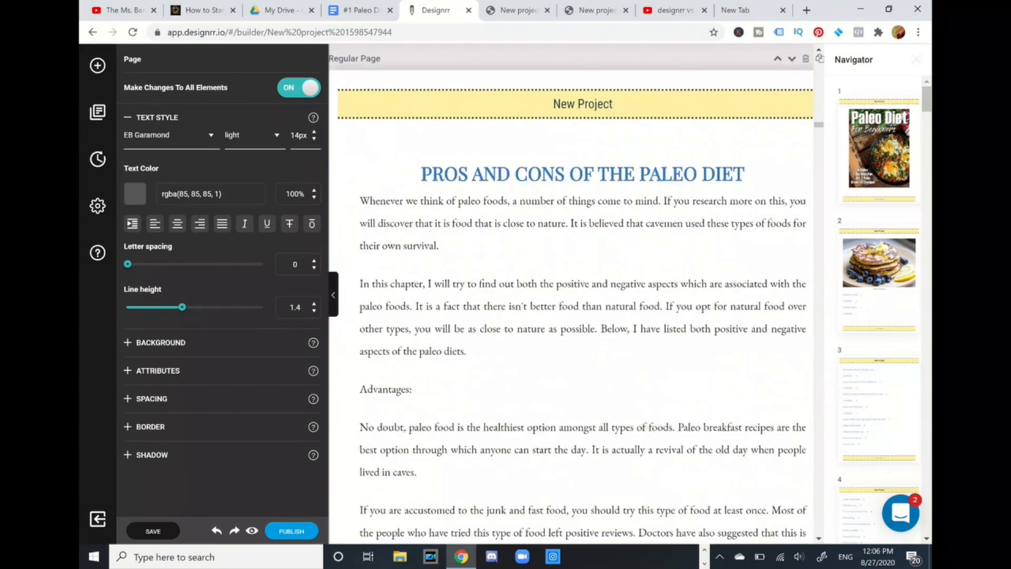
pyautogui.scroll(-3)
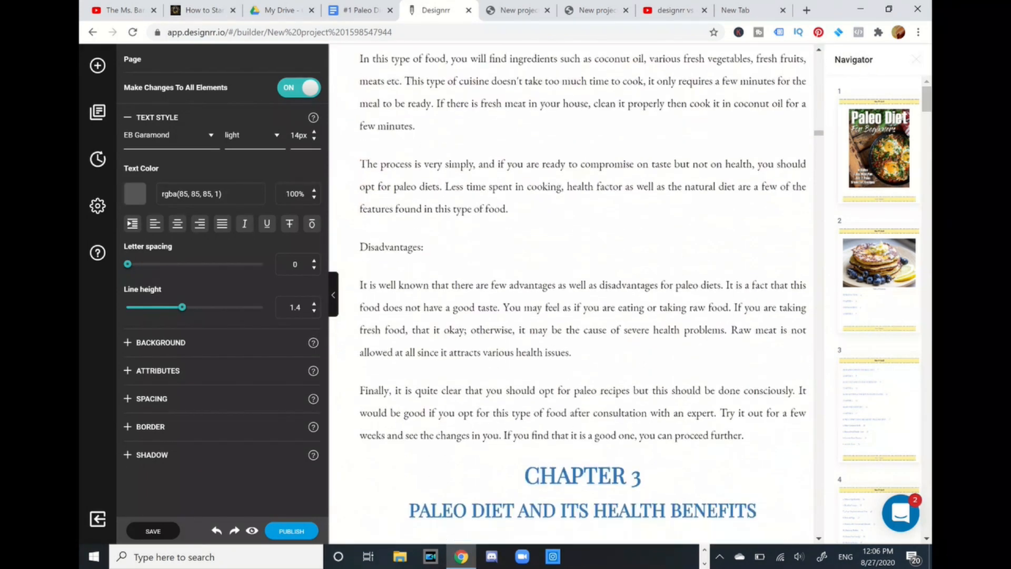
pyautogui.scroll(-3)
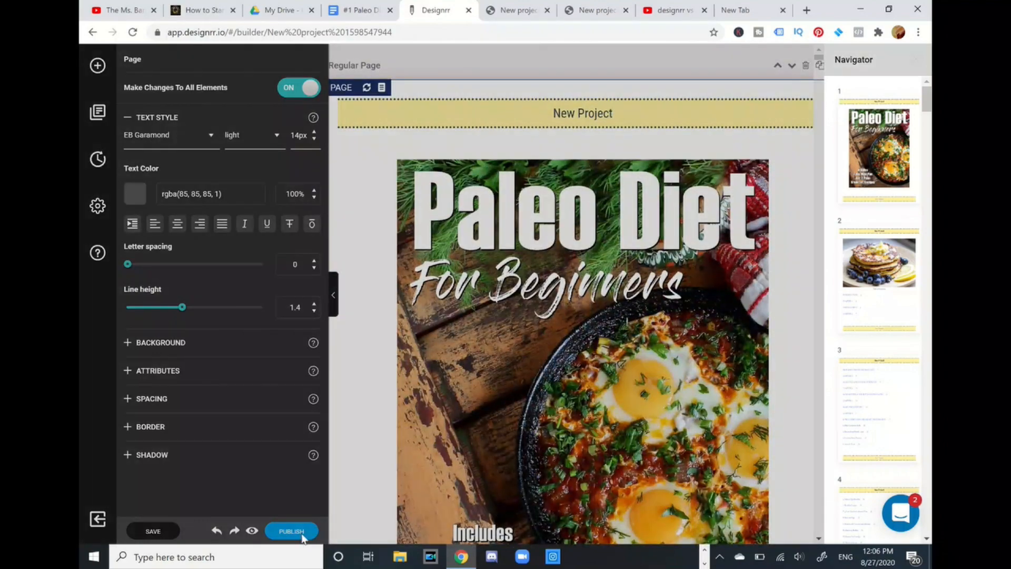
# Publish the Paleo Diet ebook as a PDF and view the finished 64-page file in a new tab
pyautogui.click(291, 530)
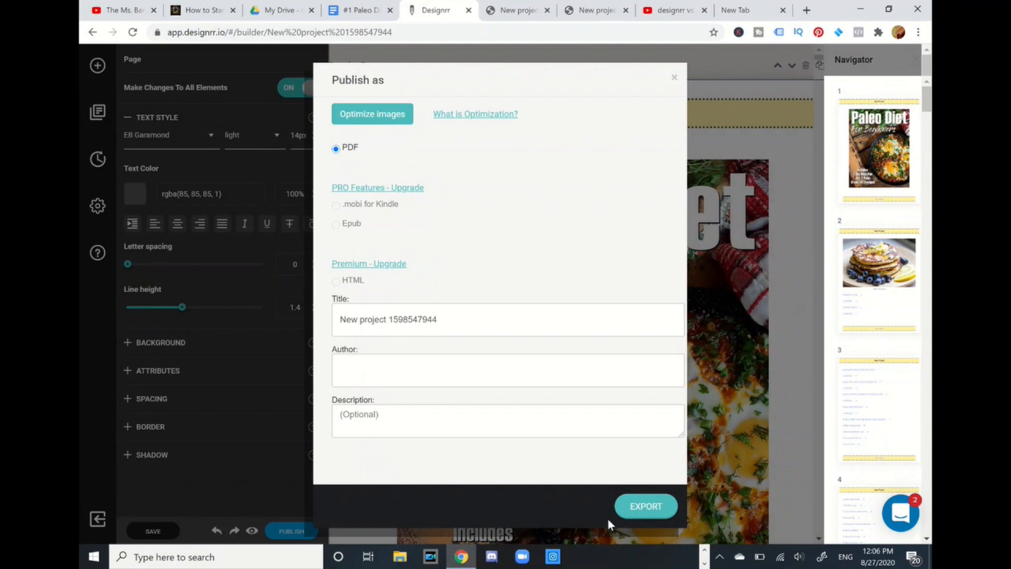
pyautogui.click(647, 505)
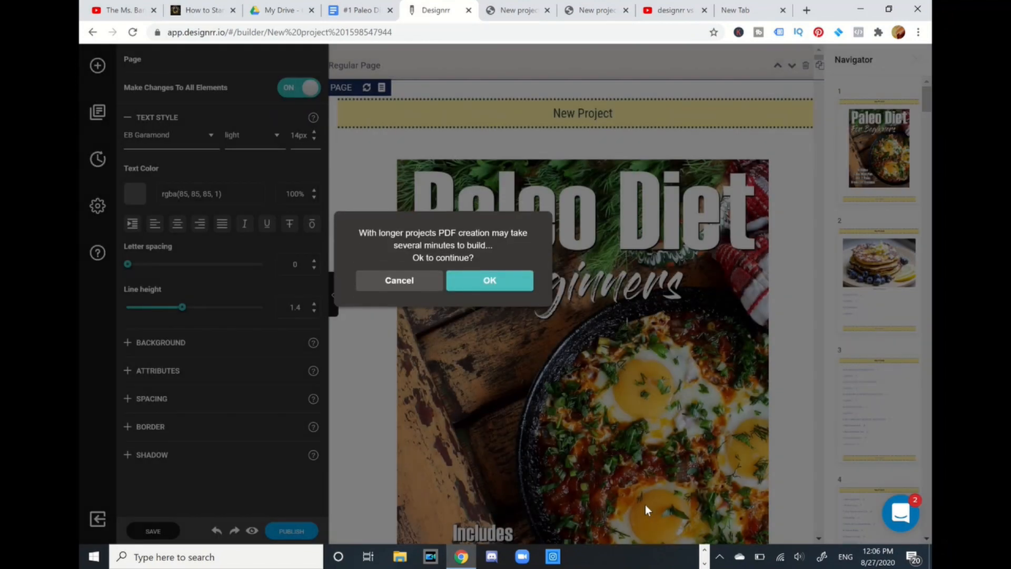
pyautogui.click(489, 280)
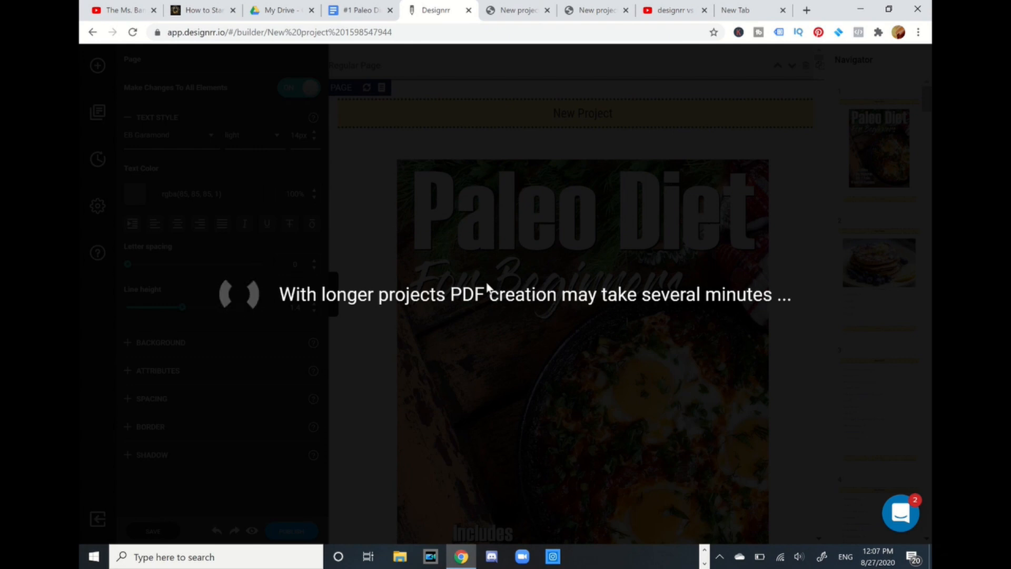
pyautogui.moveTo(545, 322)
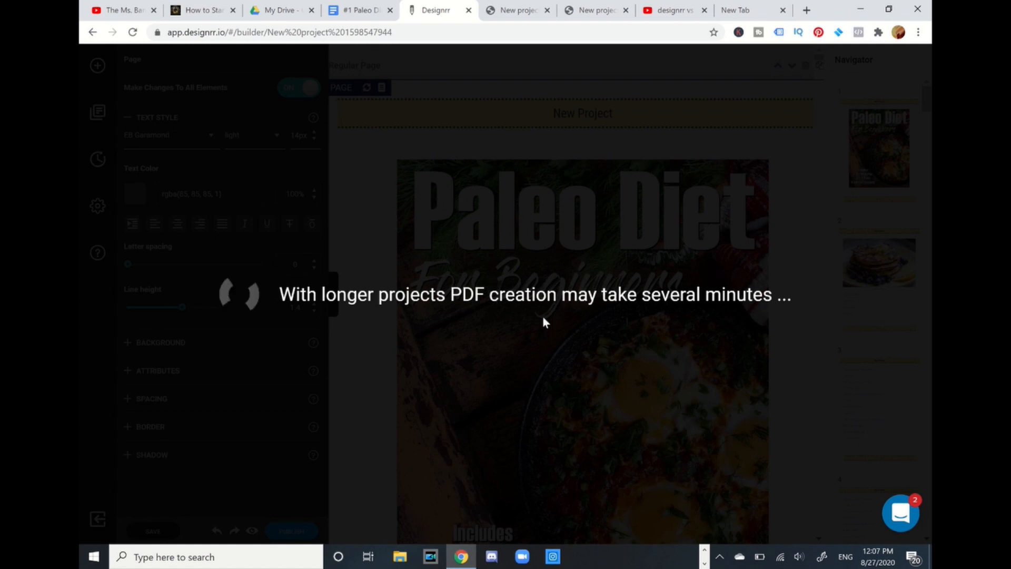
pyautogui.moveTo(608, 350)
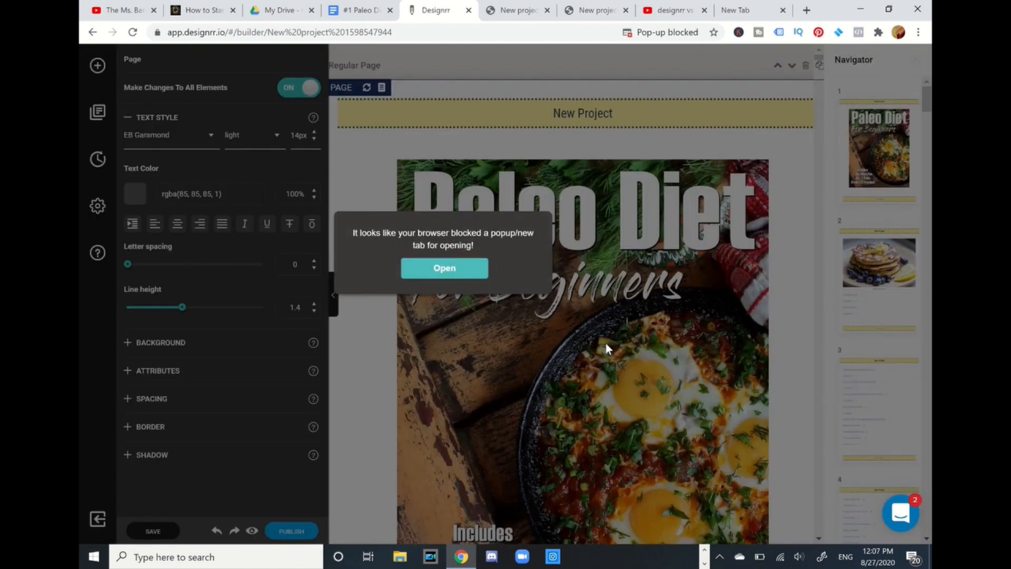
pyautogui.click(444, 268)
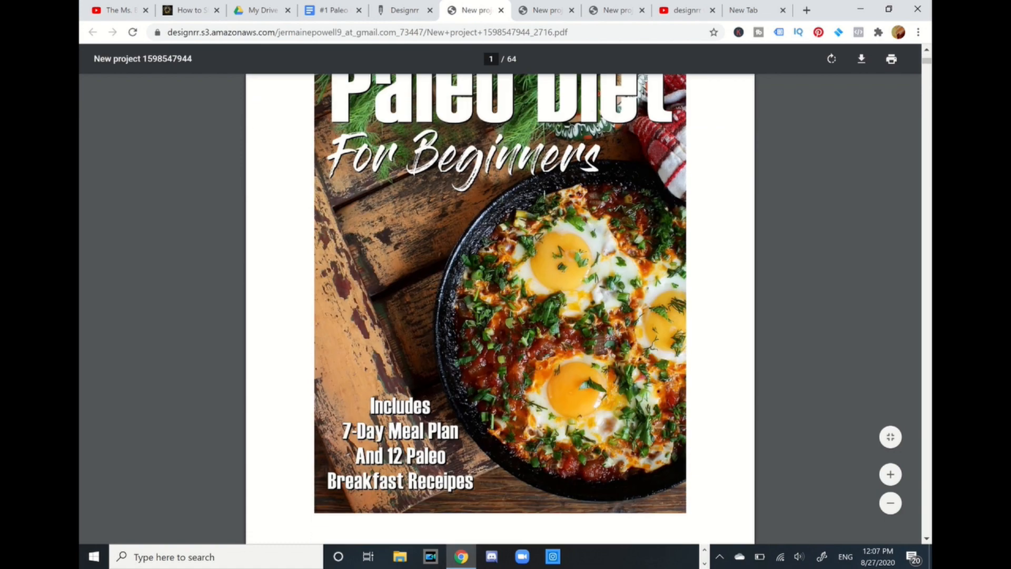
# Scroll through the exported Paleo Diet PDF down to Chapter 1
pyautogui.scroll(-3)
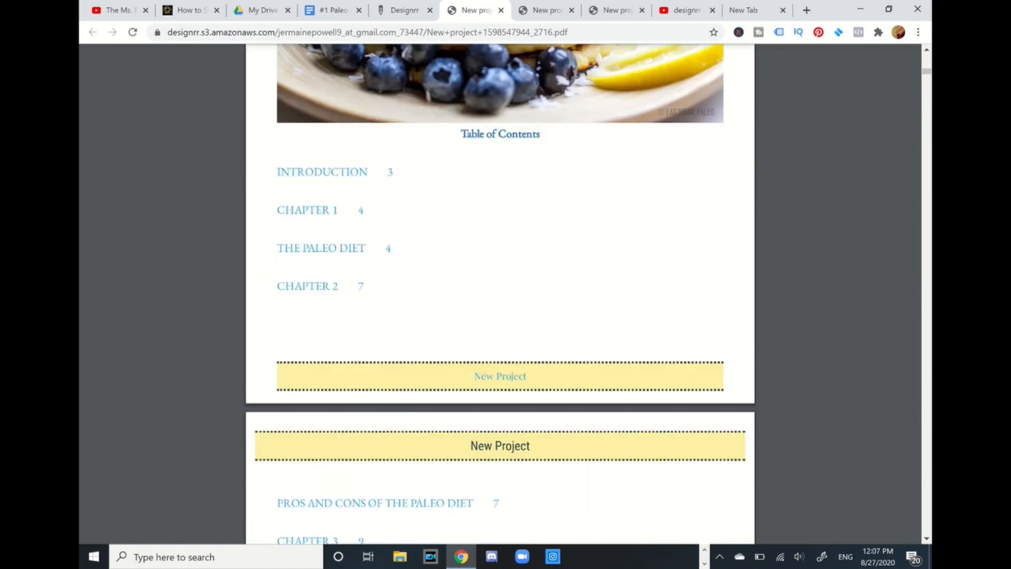
pyautogui.scroll(-3)
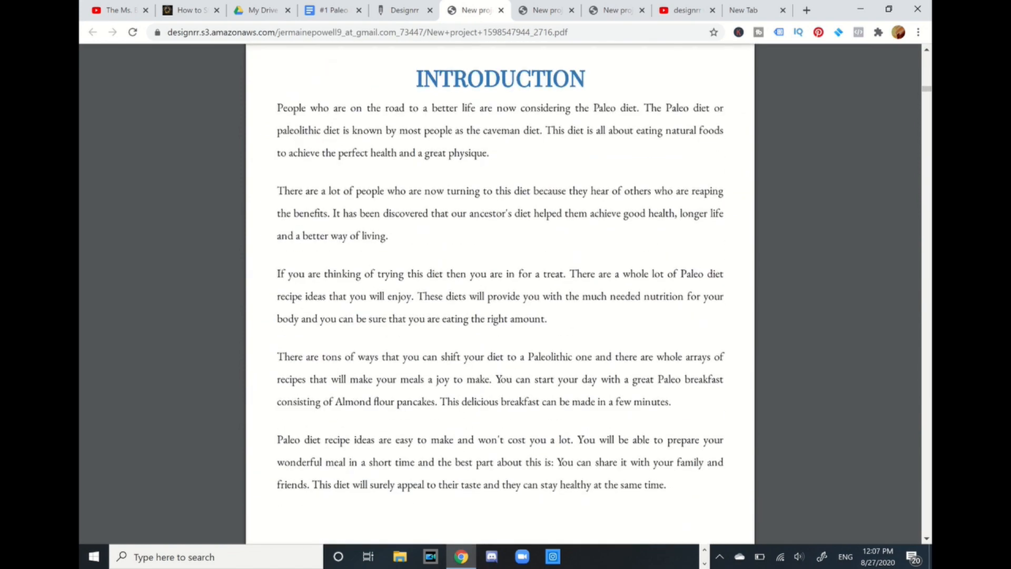
pyautogui.scroll(-3)
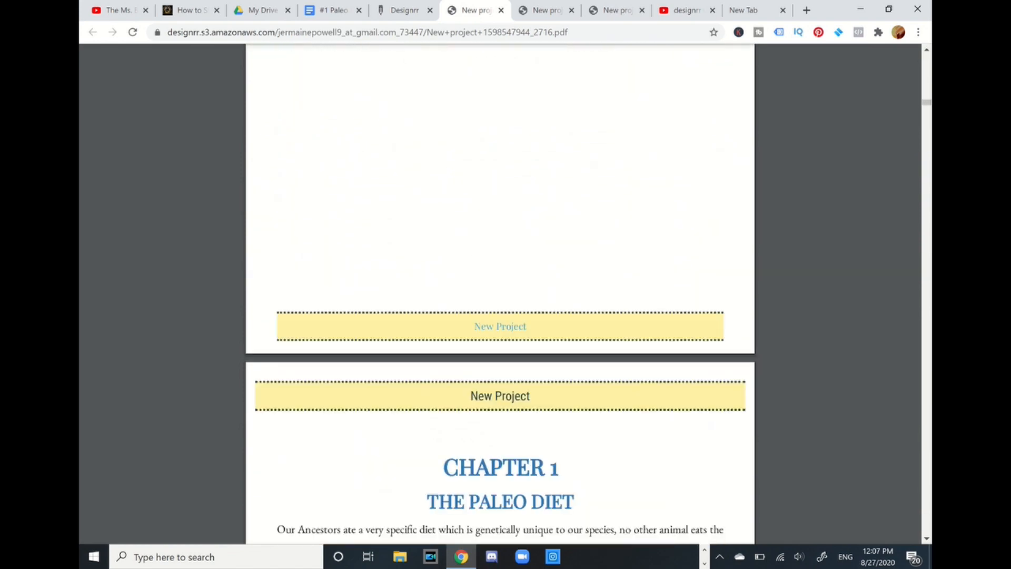
pyautogui.scroll(-3)
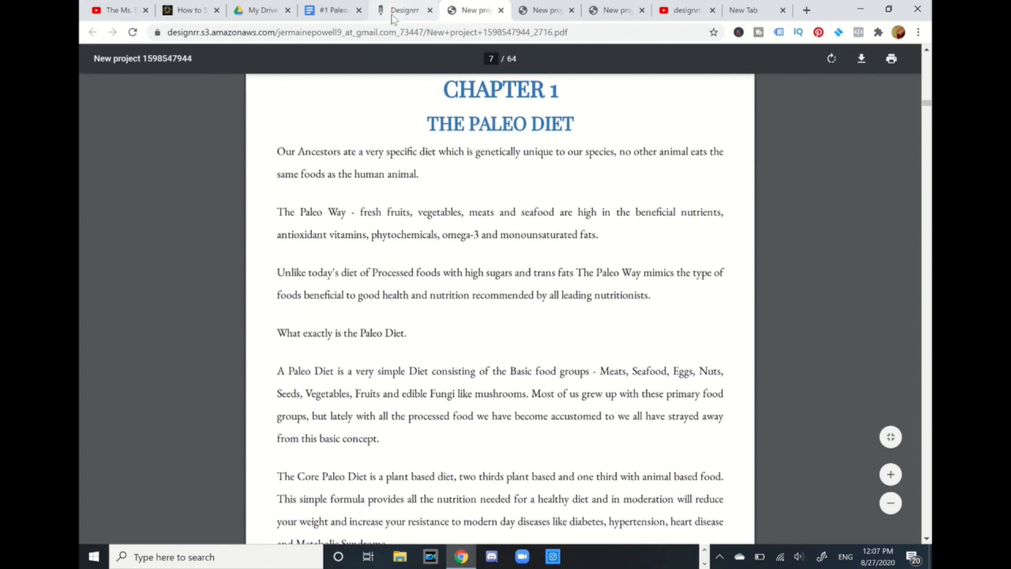
# Return to the Designrr editor tab and exit the ebook editor
pyautogui.click(402, 10)
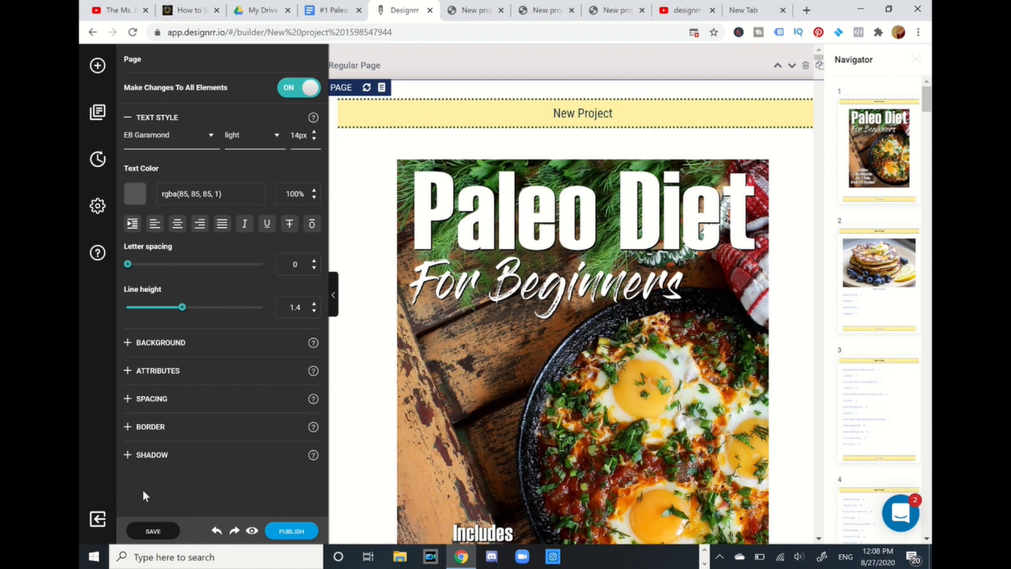
pyautogui.click(99, 521)
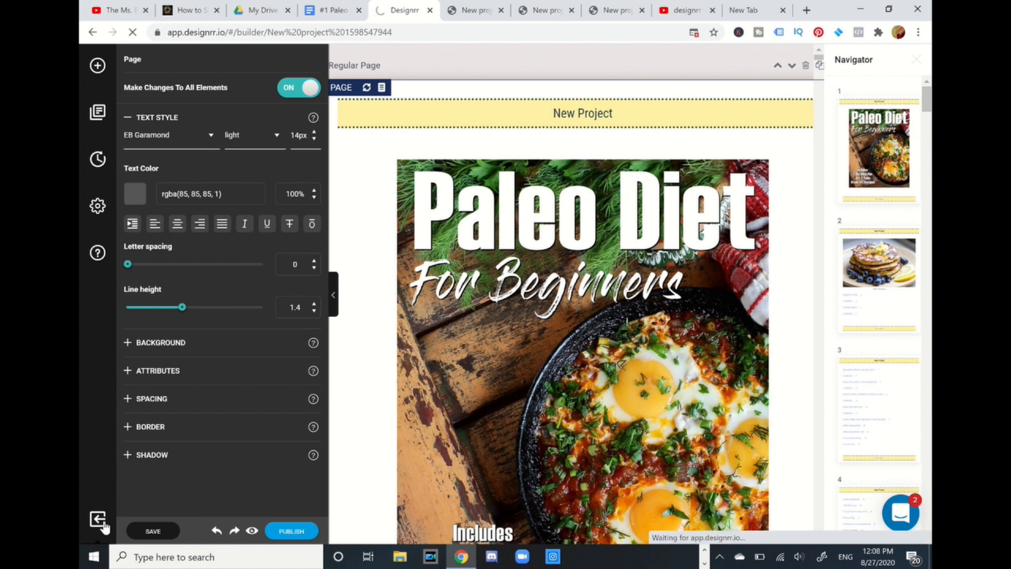